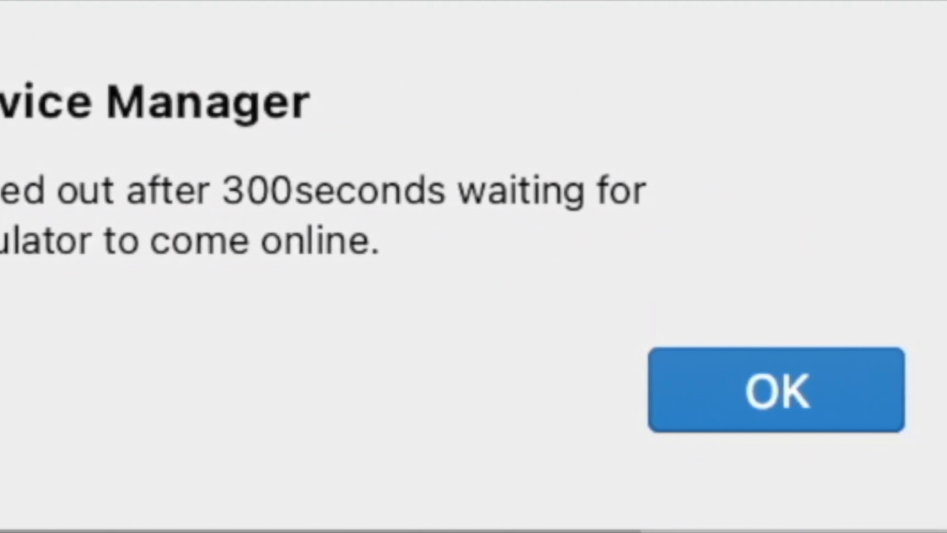
# Dismiss the emulator timeout error and close the stuck Nexus S API 31 emulator panel
pyautogui.click(776, 389)
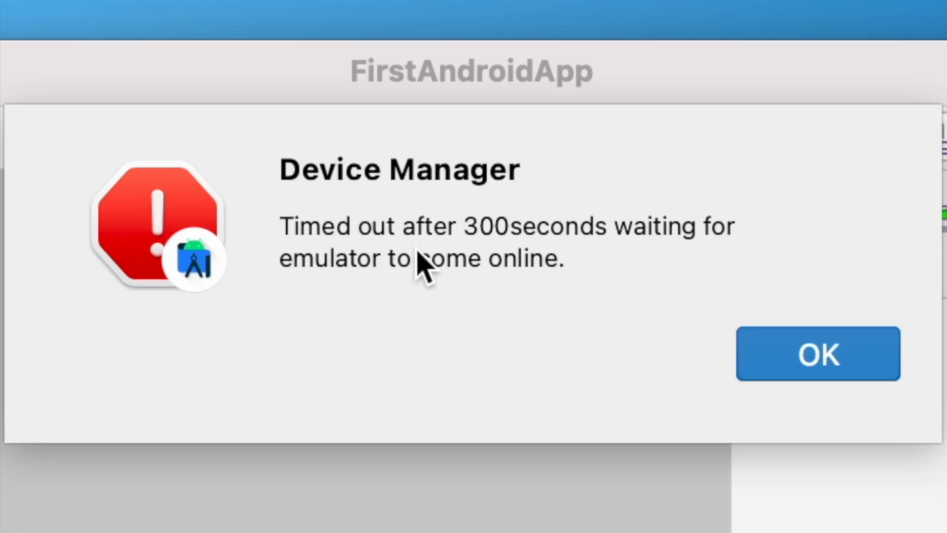
pyautogui.moveTo(537, 308)
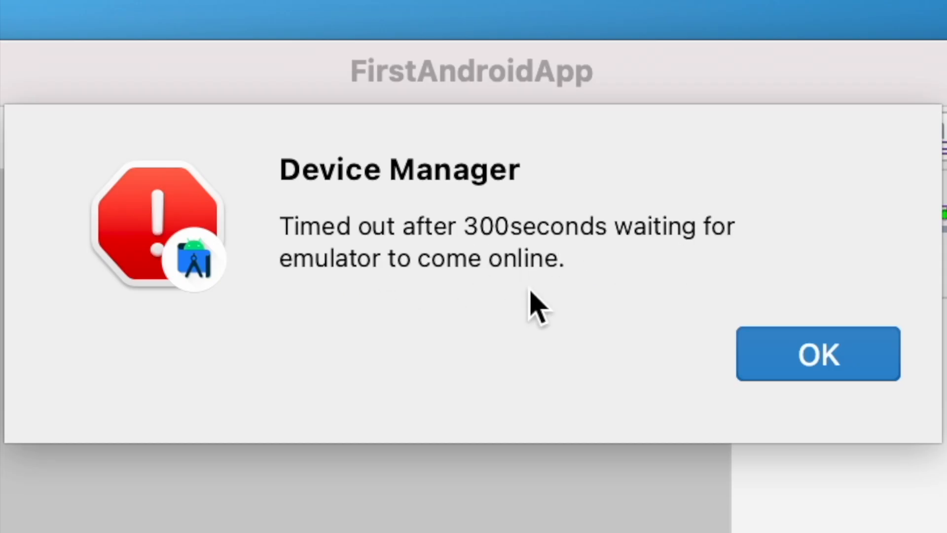
pyautogui.click(817, 353)
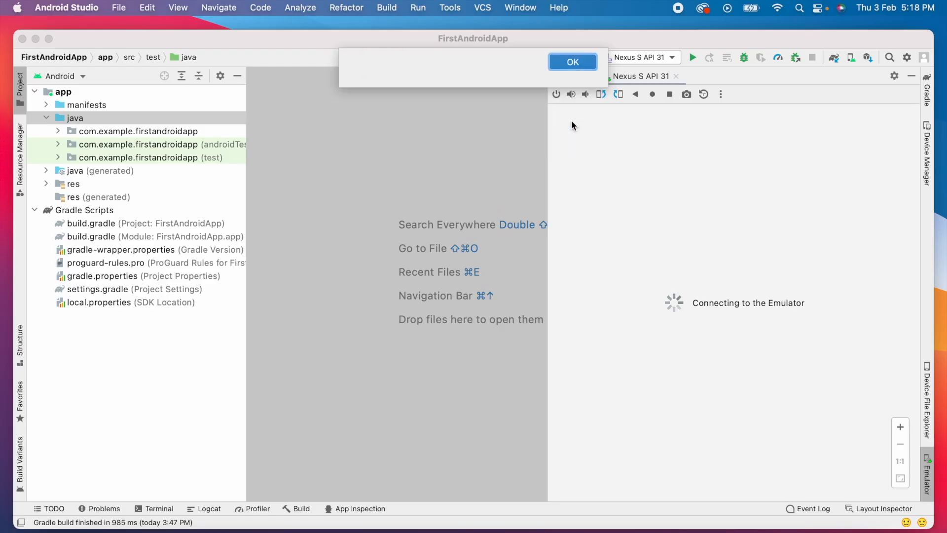
pyautogui.click(572, 61)
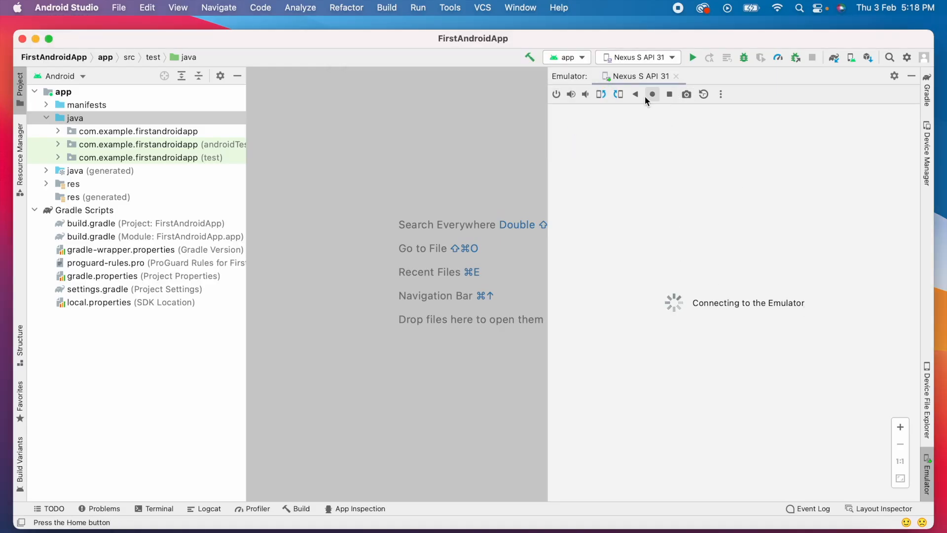
pyautogui.click(675, 75)
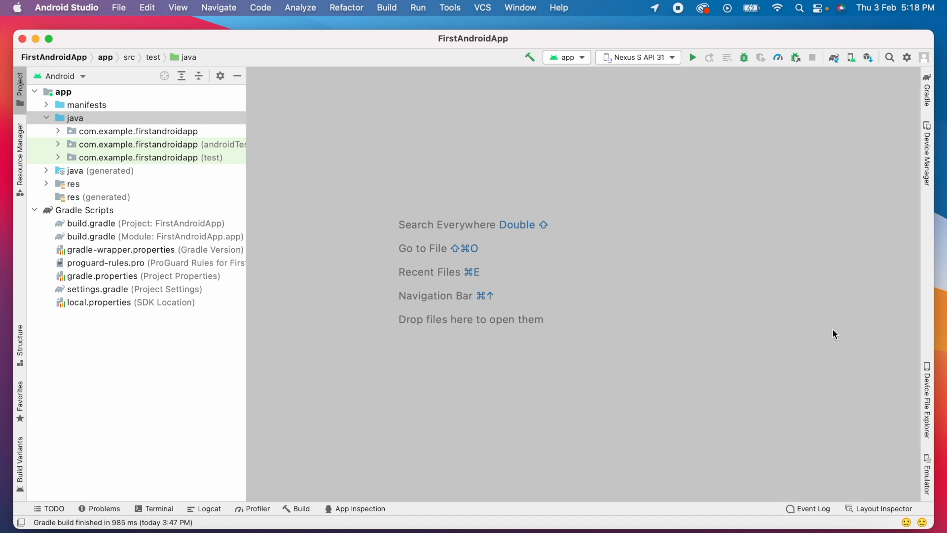
pyautogui.moveTo(928, 154)
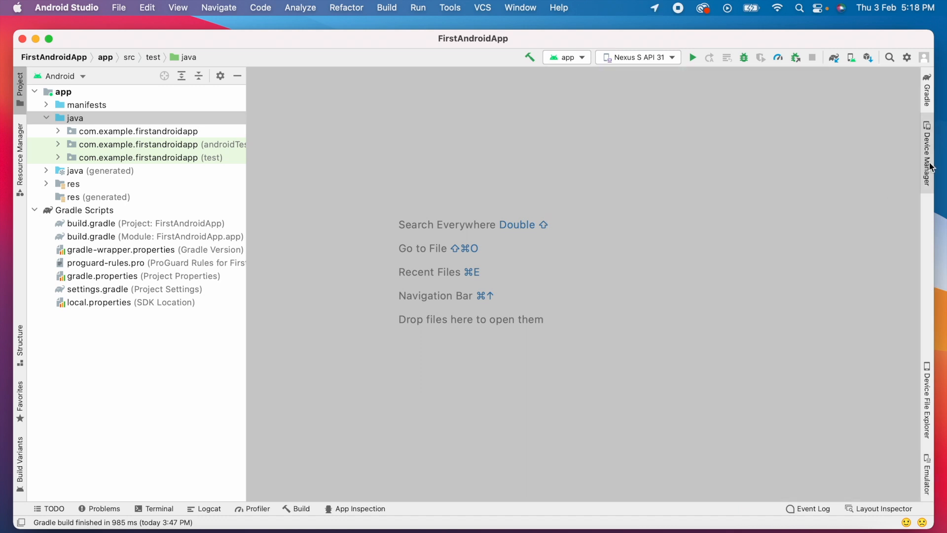
# In Device Manager, try launching Nexus S API 31, dismiss the already-running alert, and open its actions menu
pyautogui.click(926, 151)
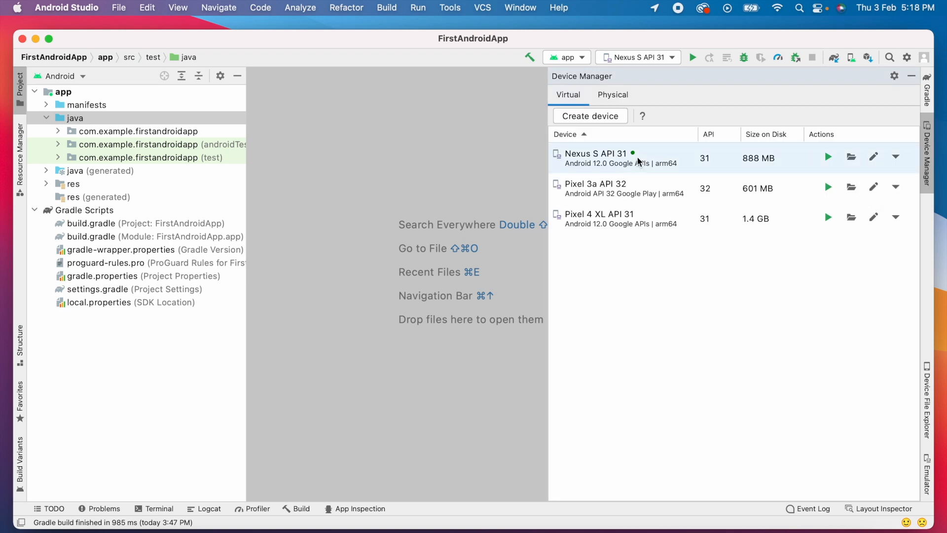
pyautogui.moveTo(684, 171)
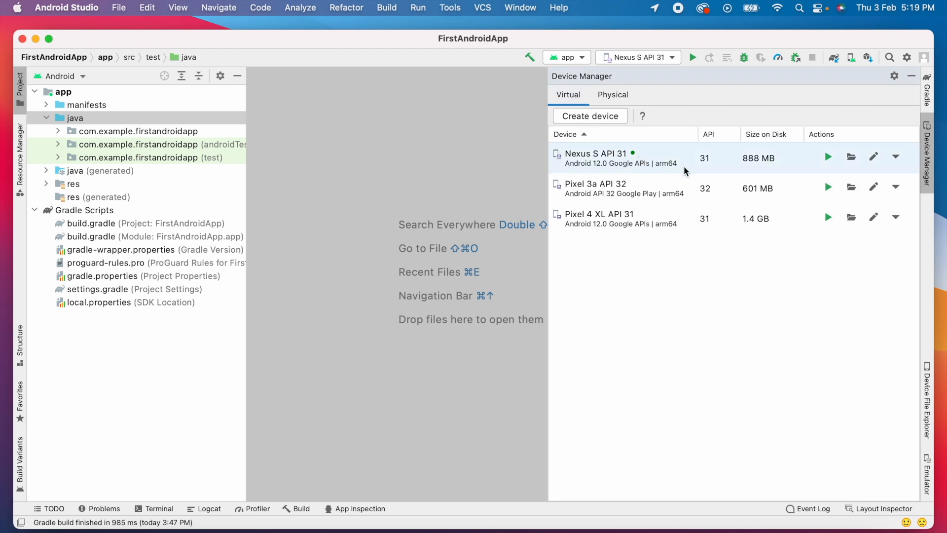
pyautogui.moveTo(805, 165)
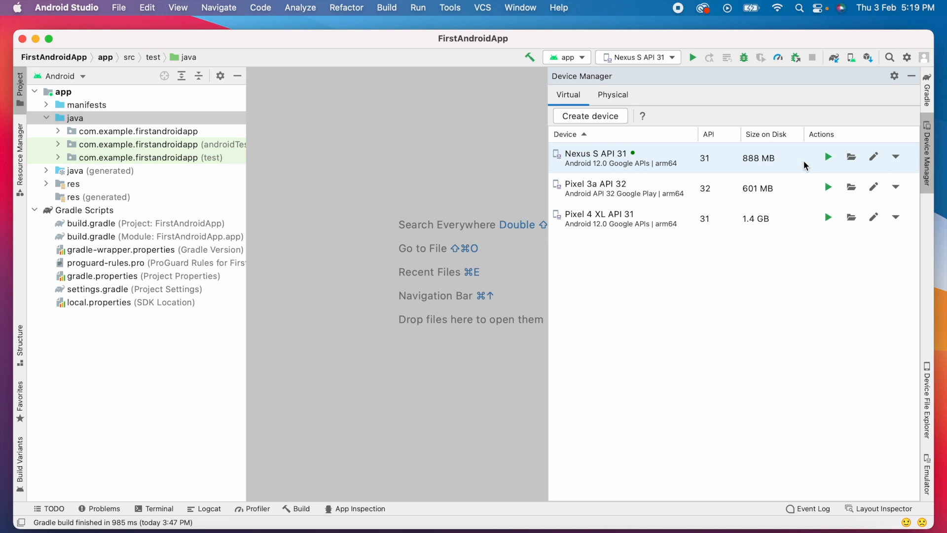
pyautogui.click(829, 157)
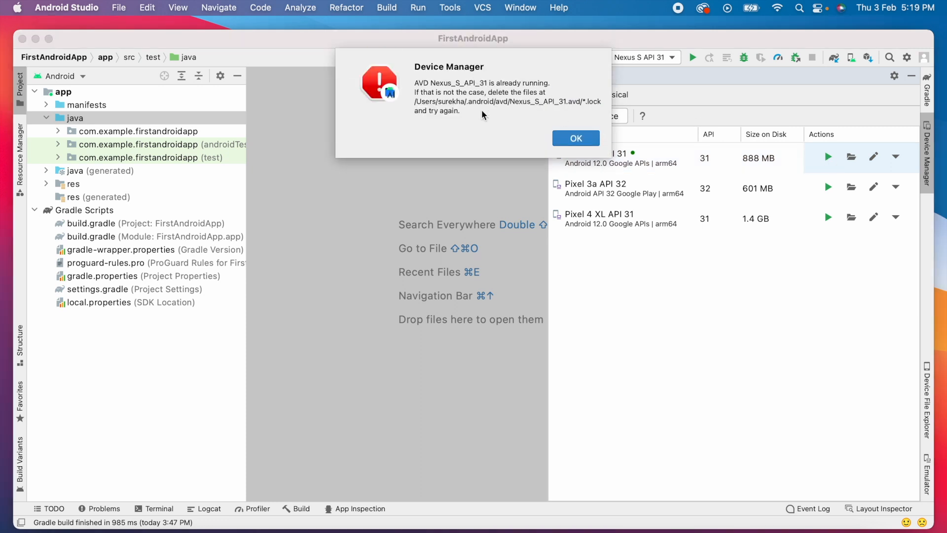
pyautogui.click(575, 137)
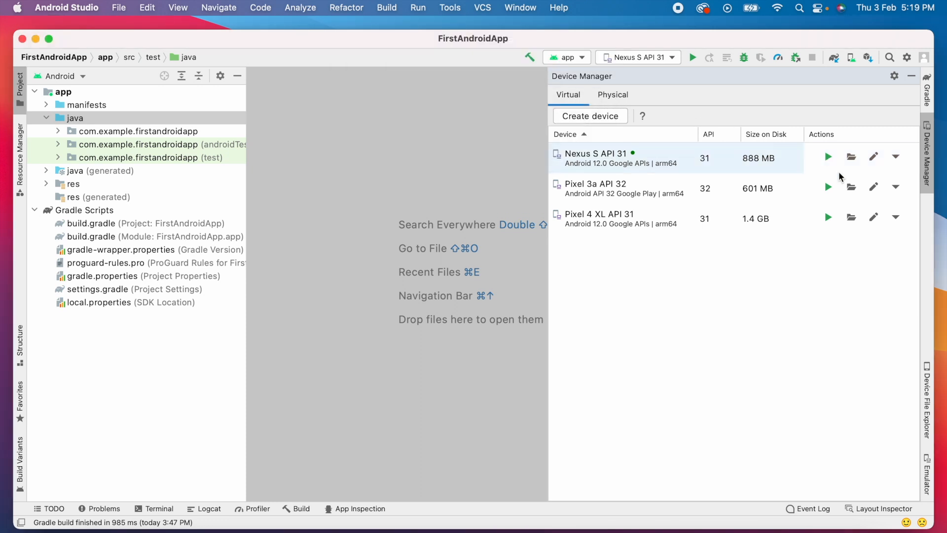
pyautogui.click(895, 157)
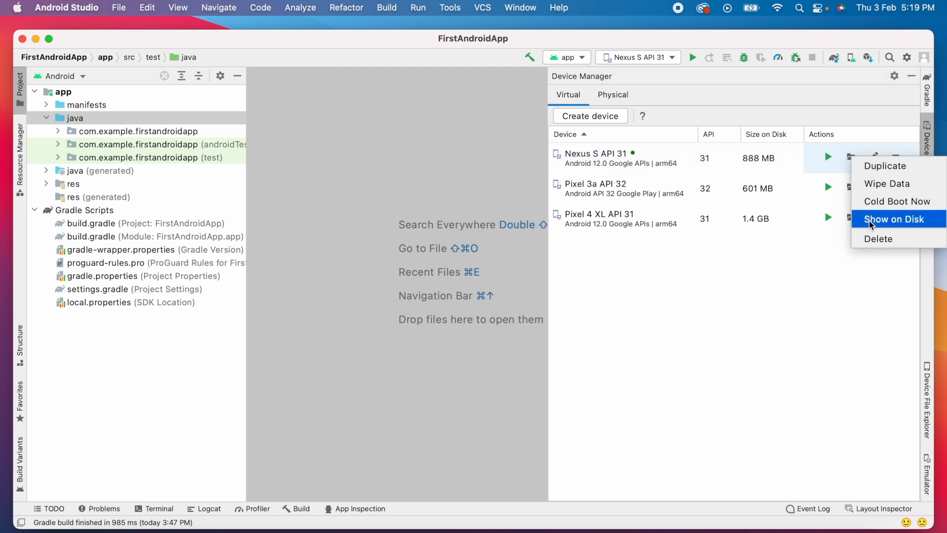
# Show Nexus S API 31 on disk and select the hardware-qemu.ini.lock file in Finder
pyautogui.click(896, 219)
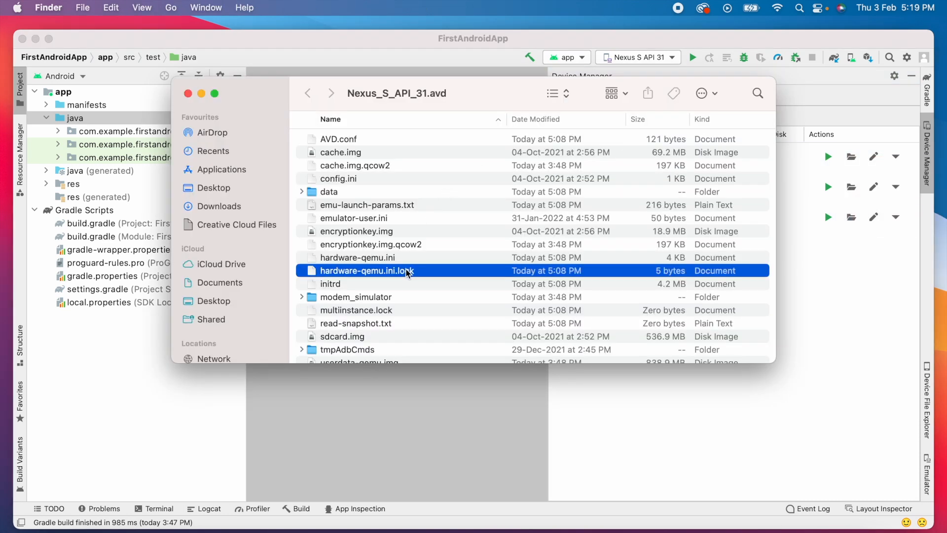
pyautogui.click(356, 310)
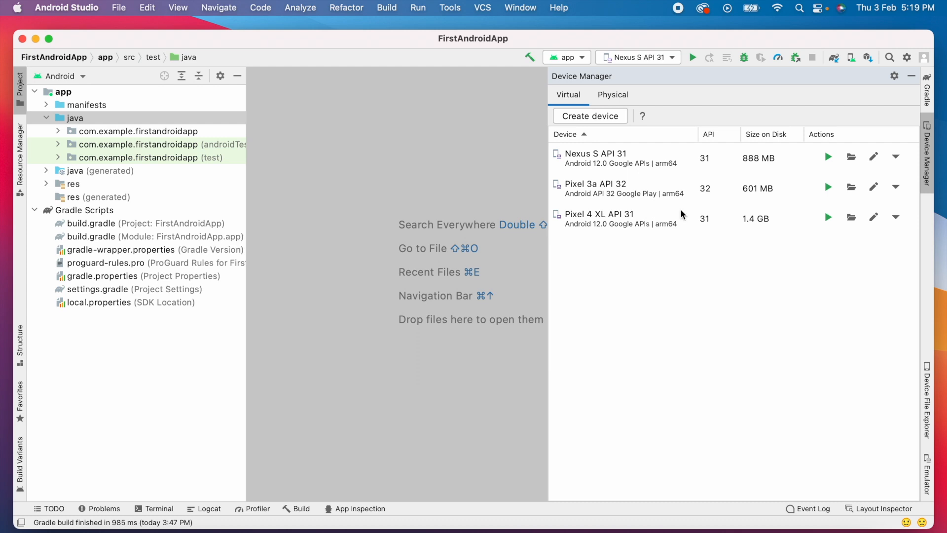
# Edit Nexus S API 31 and choose Software - GLES 1.1 for Graphics
pyautogui.click(874, 156)
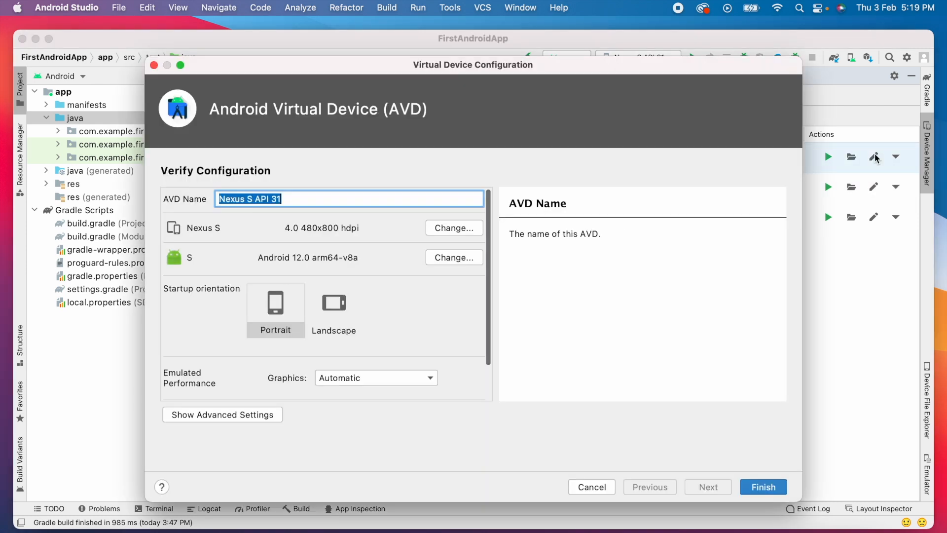
pyautogui.scroll(-3)
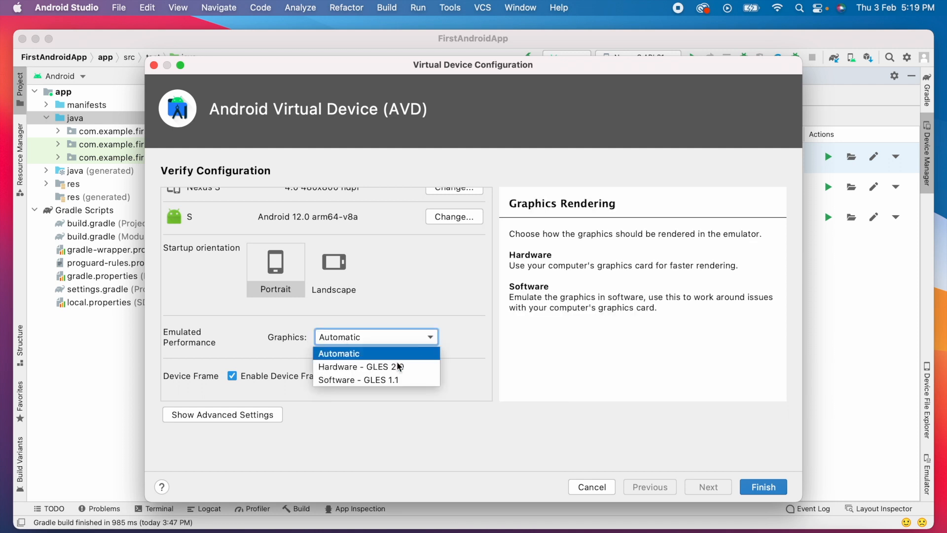
pyautogui.click(357, 379)
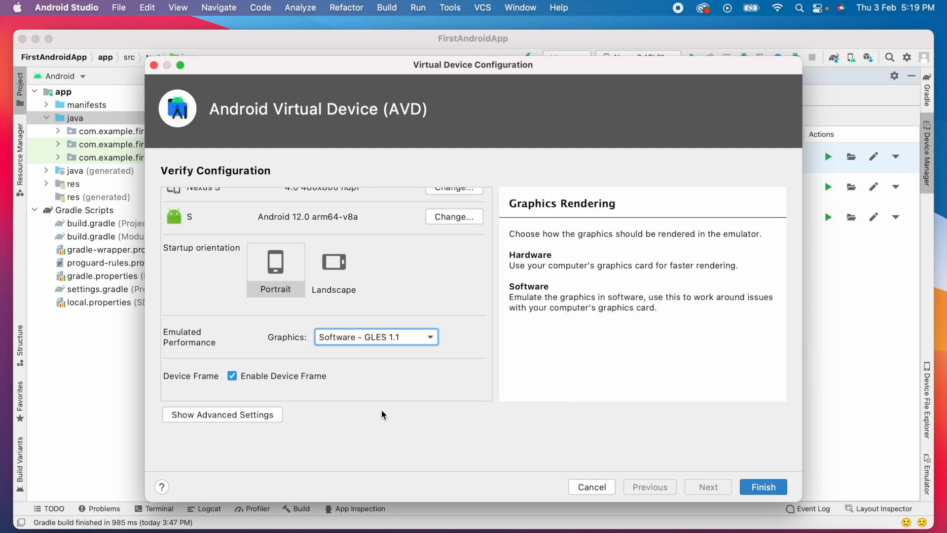
# Save the Software - GLES 1.1 configuration and try launching Nexus S API 31
pyautogui.click(762, 487)
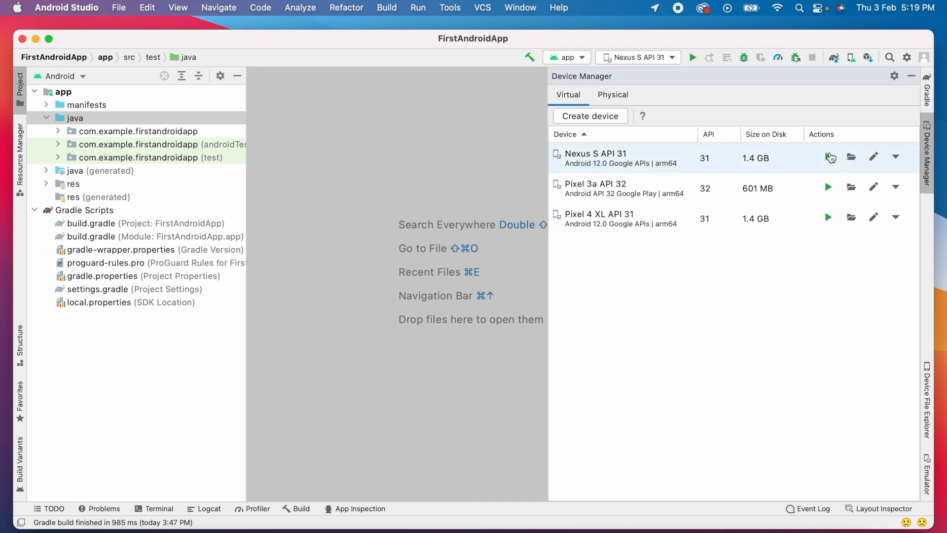
pyautogui.click(828, 157)
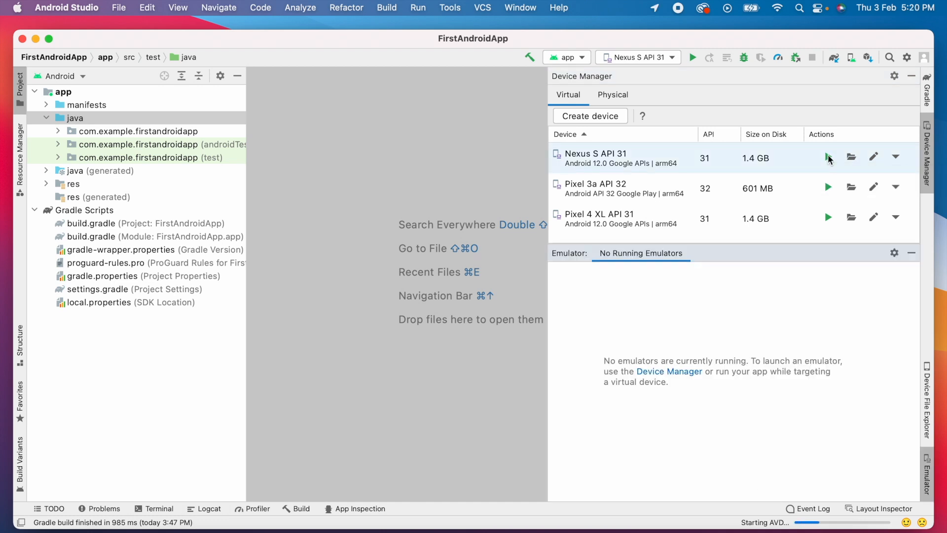
pyautogui.click(912, 76)
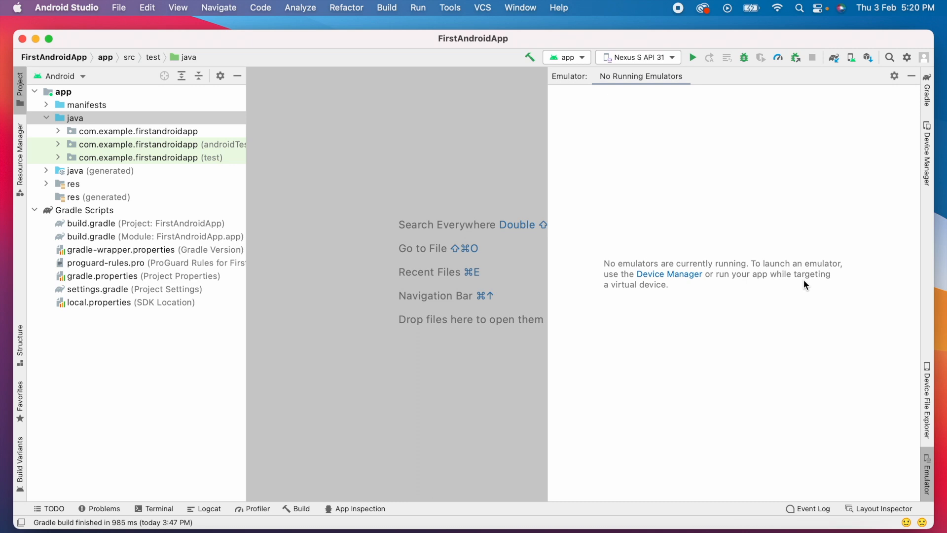
pyautogui.moveTo(789, 175)
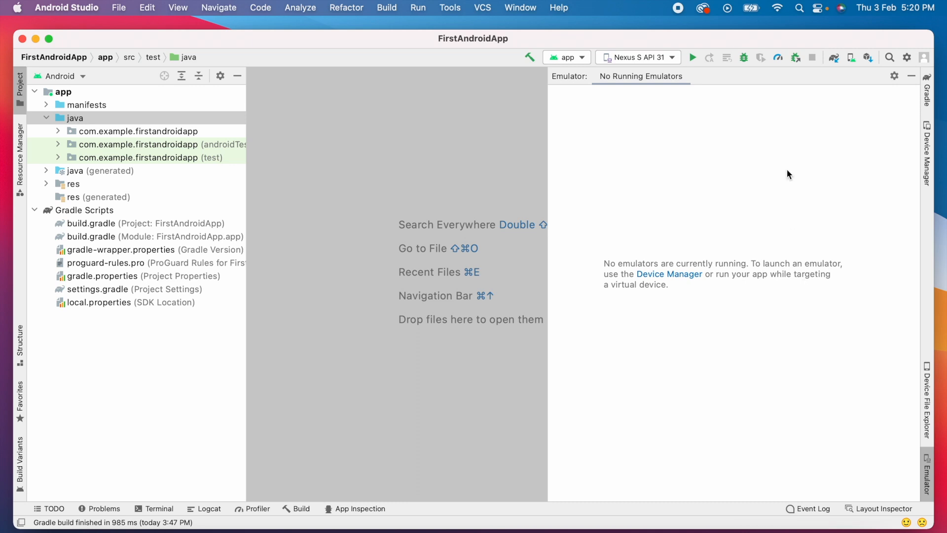
# Reopen Device Manager, launch Nexus S API 31 again, and dismiss the already-running warning
pyautogui.click(928, 149)
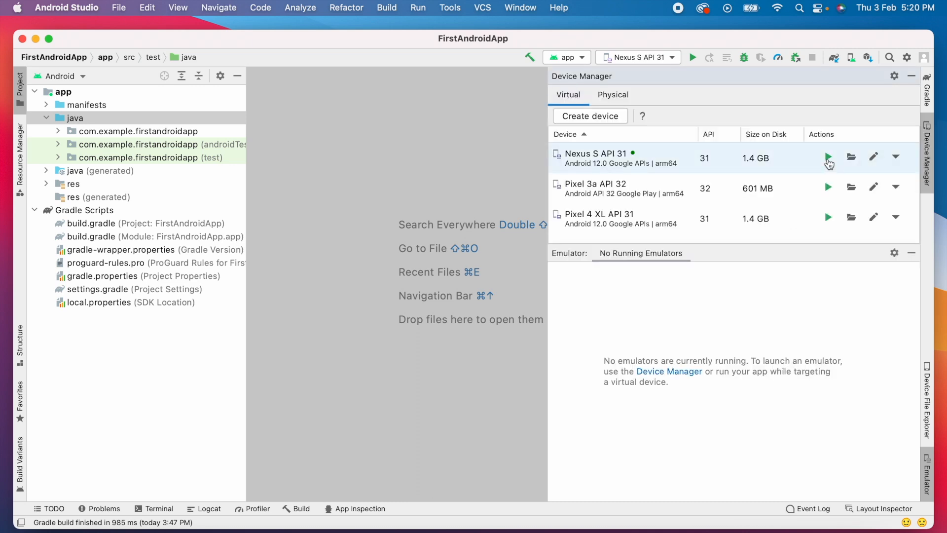
pyautogui.click(828, 158)
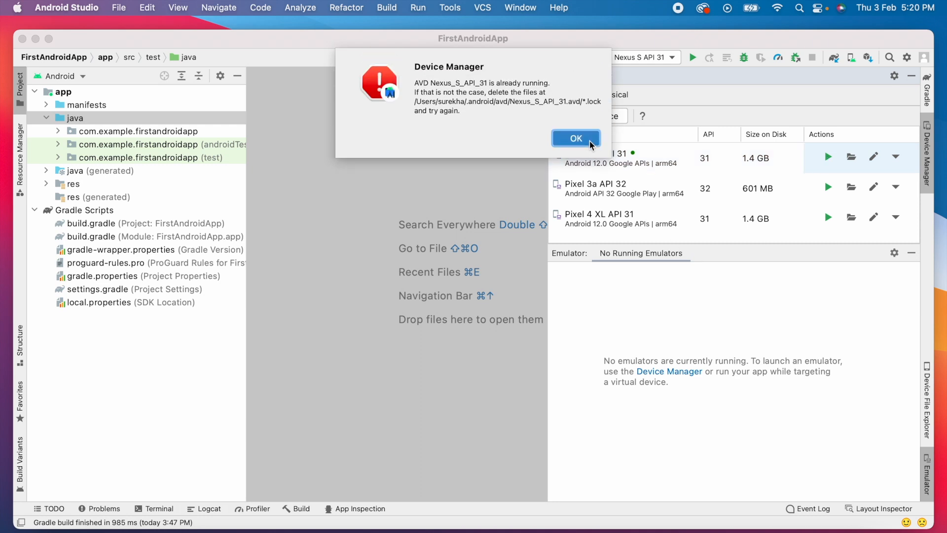
pyautogui.click(574, 137)
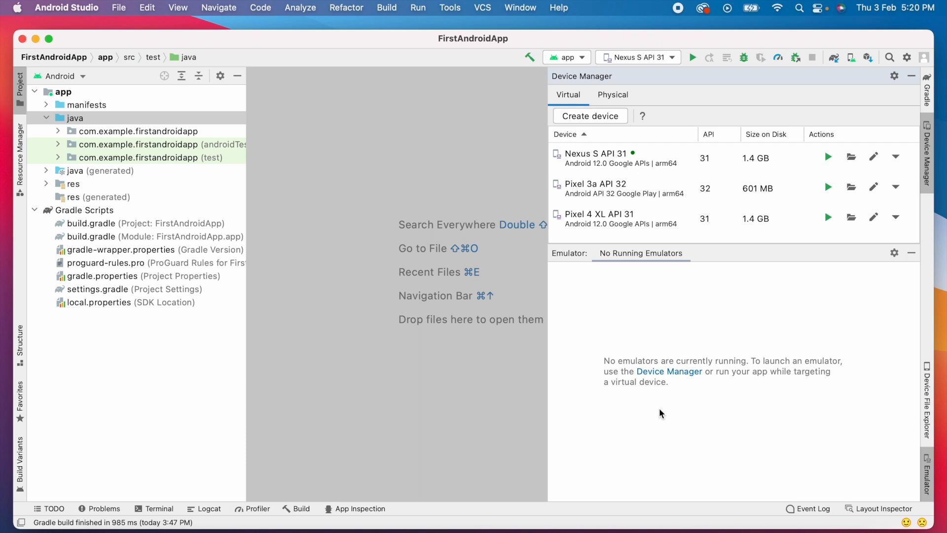
pyautogui.moveTo(760, 397)
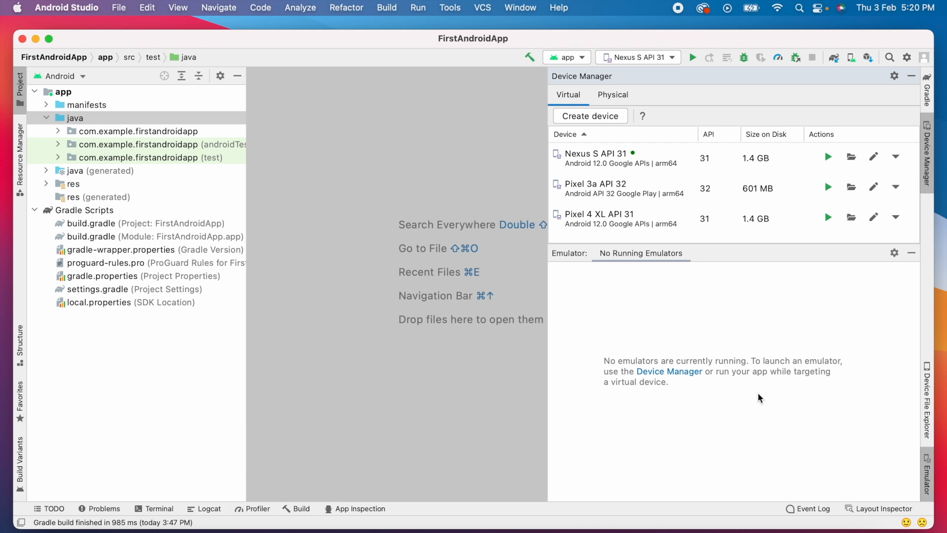
pyautogui.moveTo(670, 371)
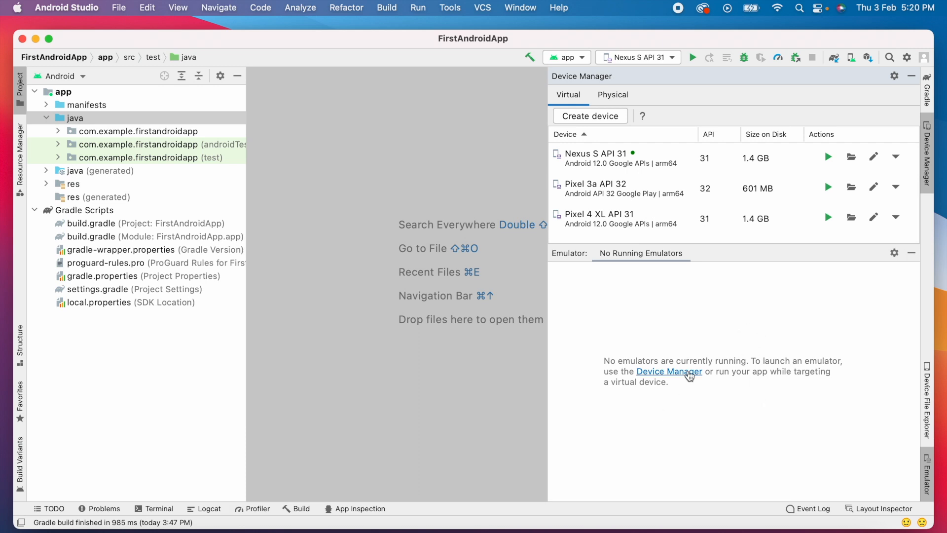
# Create a Nexus One device with the Android 12.0 (S) image, reaching Verify Configuration
pyautogui.click(589, 116)
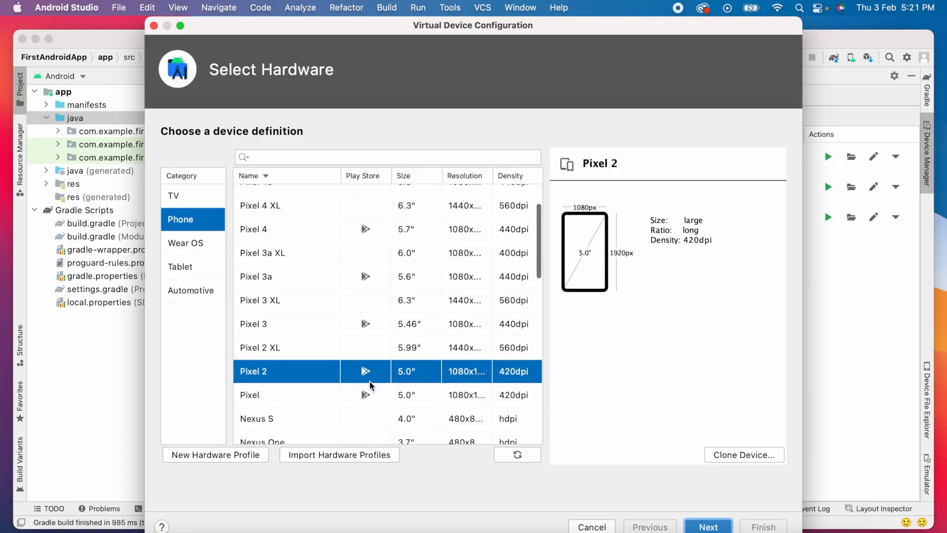
pyautogui.scroll(-3)
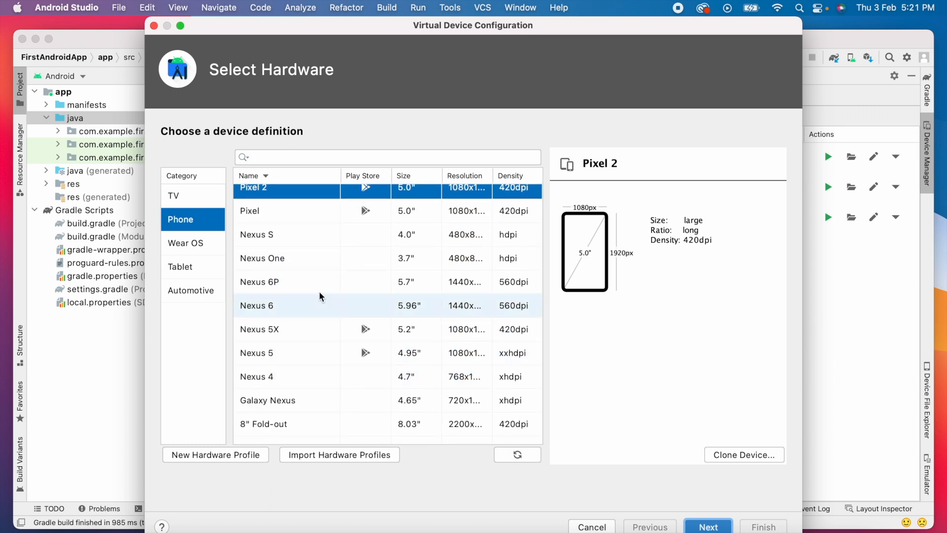
pyautogui.click(262, 258)
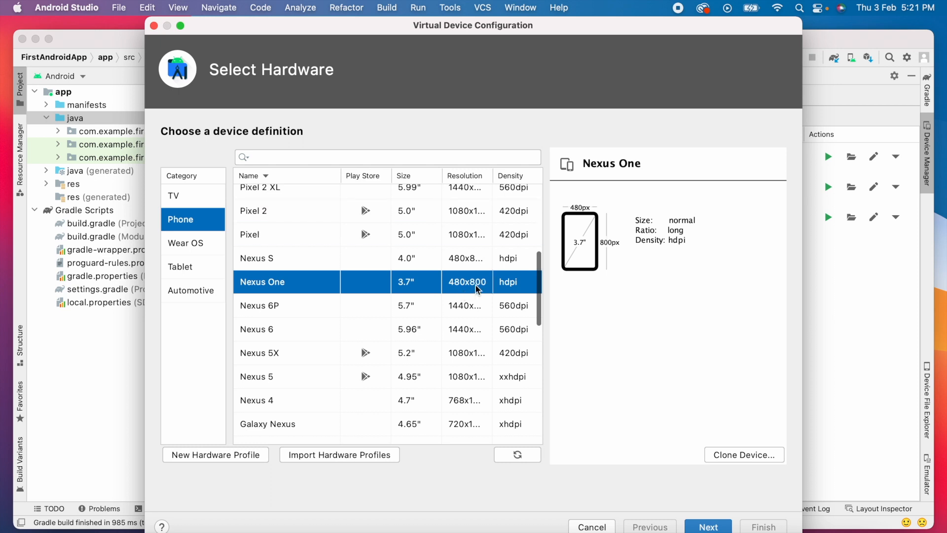
pyautogui.click(708, 526)
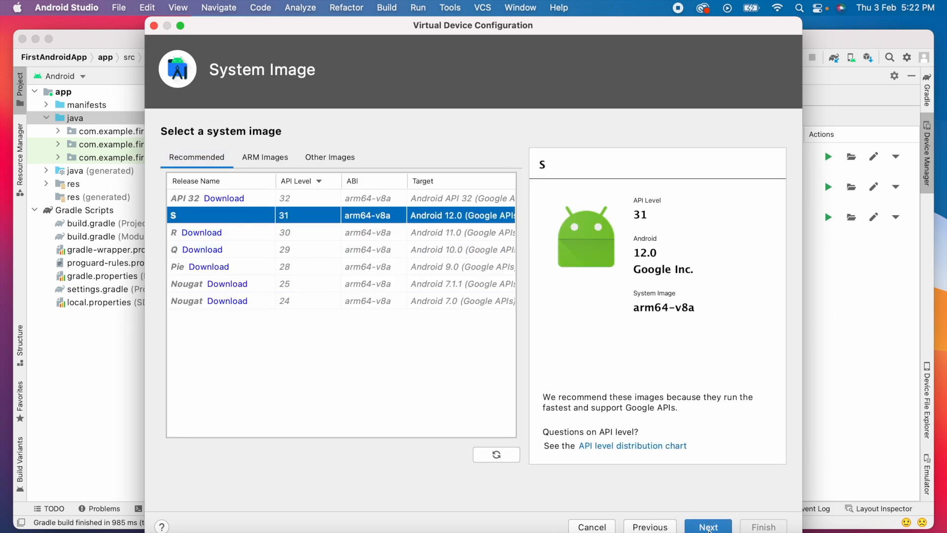
pyautogui.click(708, 527)
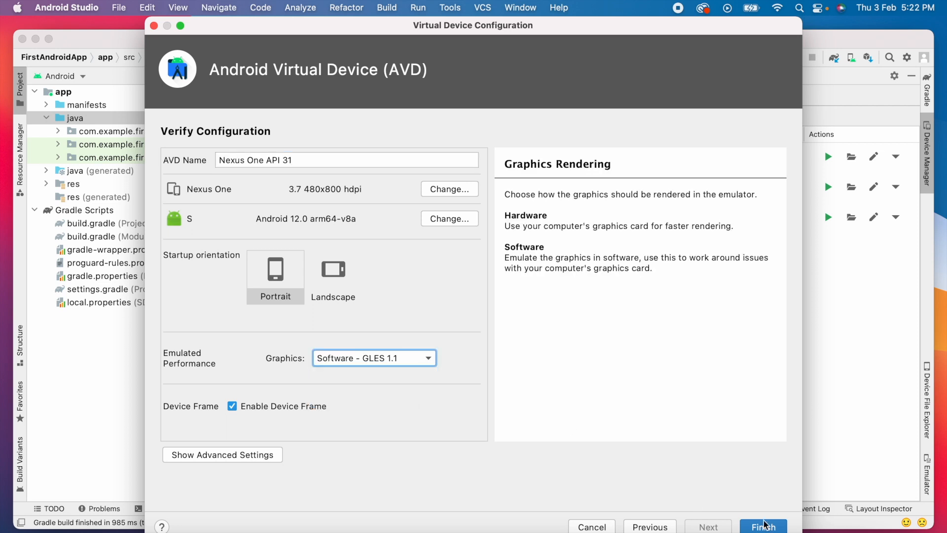
# Finish creating Nexus One API 31, close its details panel, and launch its emulator
pyautogui.click(763, 527)
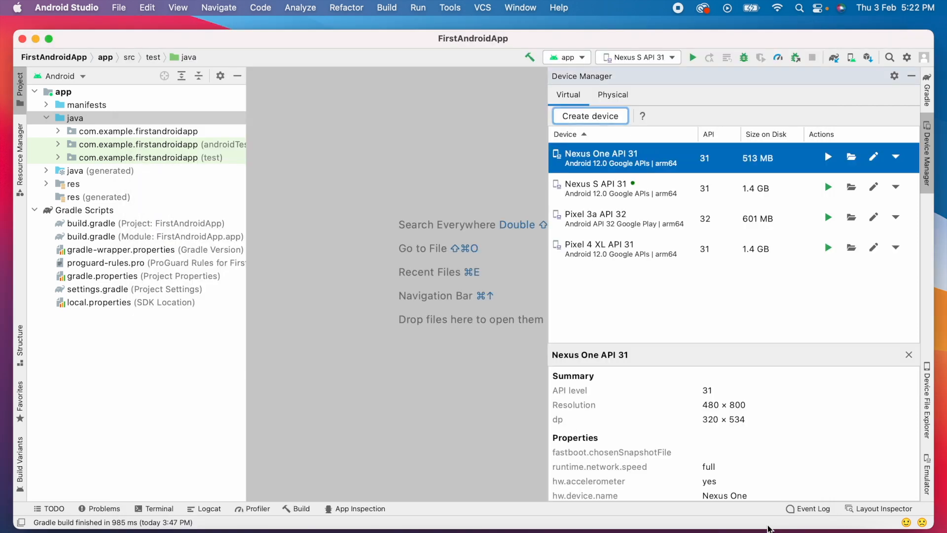
pyautogui.moveTo(897, 364)
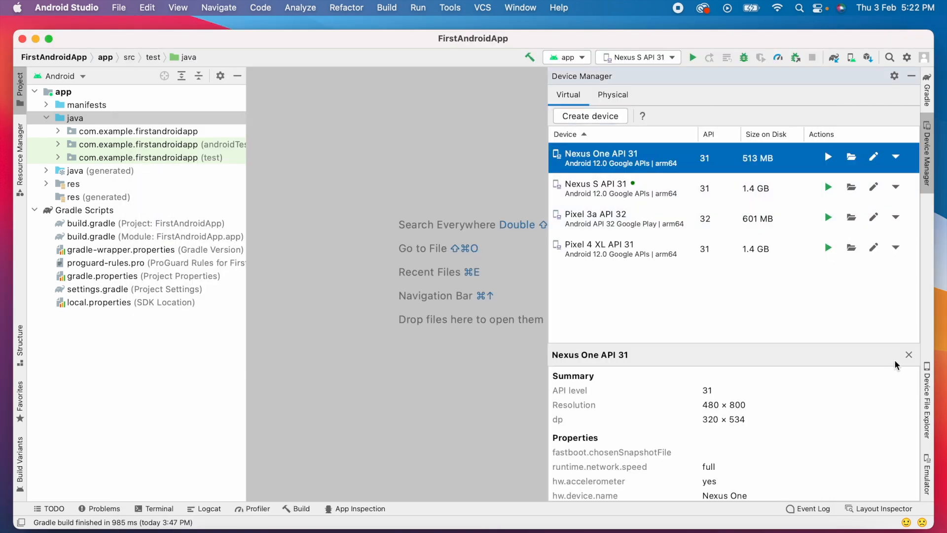
pyautogui.click(828, 158)
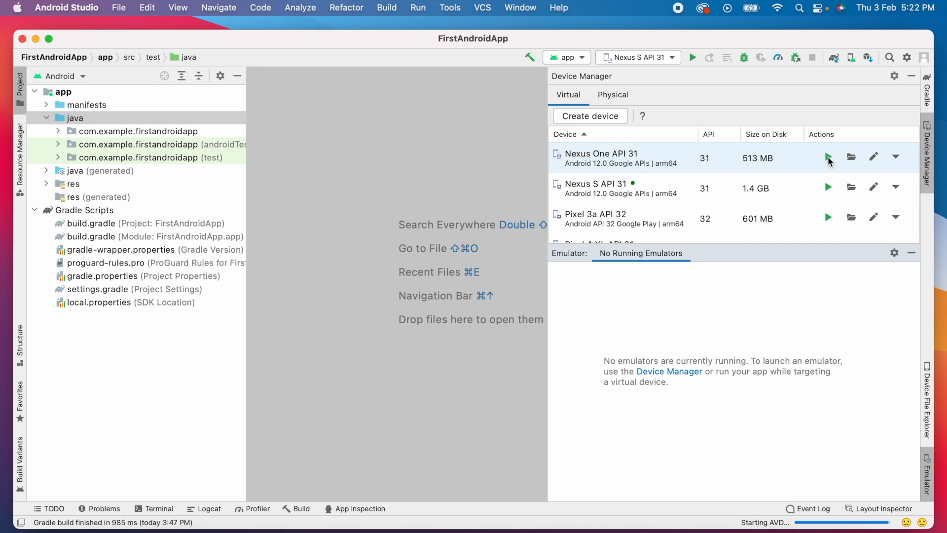
pyautogui.click(829, 157)
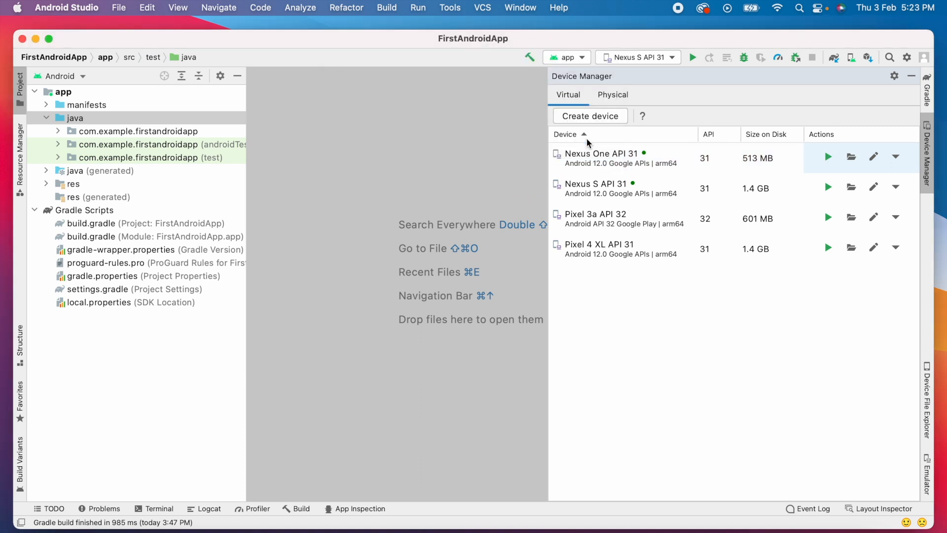
pyautogui.moveTo(711, 356)
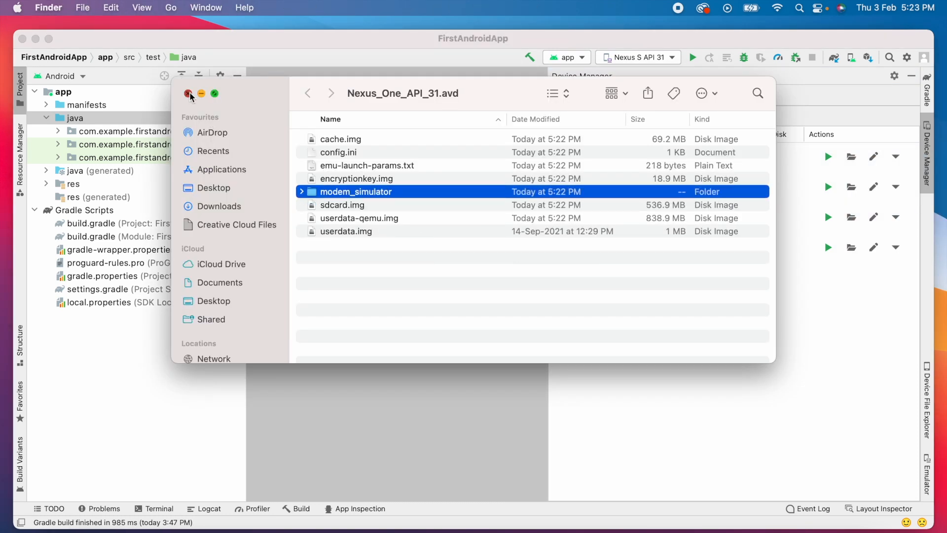
# Close the Finder window showing the Nexus_One_API_31.avd folder
pyautogui.click(190, 94)
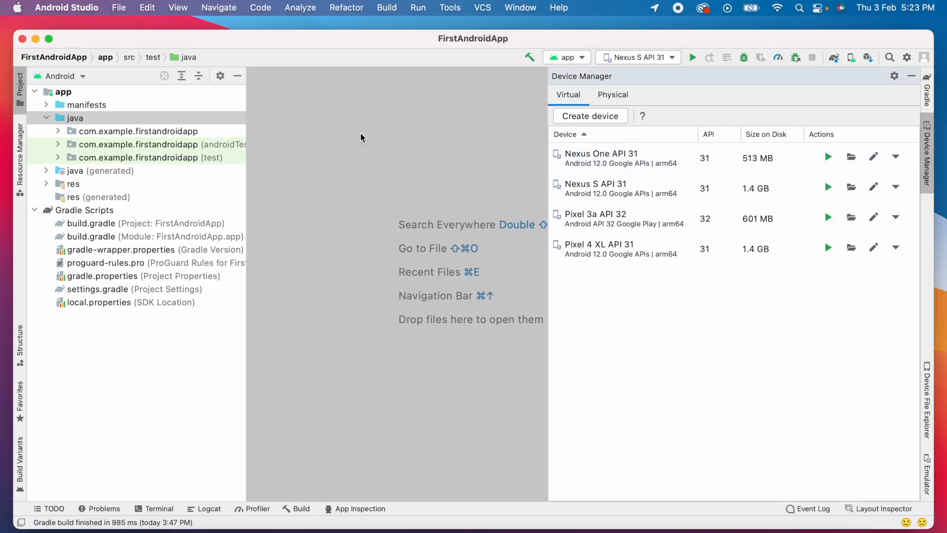
# Disable 'Launch in a tool window' in Emulator preferences and re-save Nexus S API 31 with software graphics
pyautogui.click(65, 7)
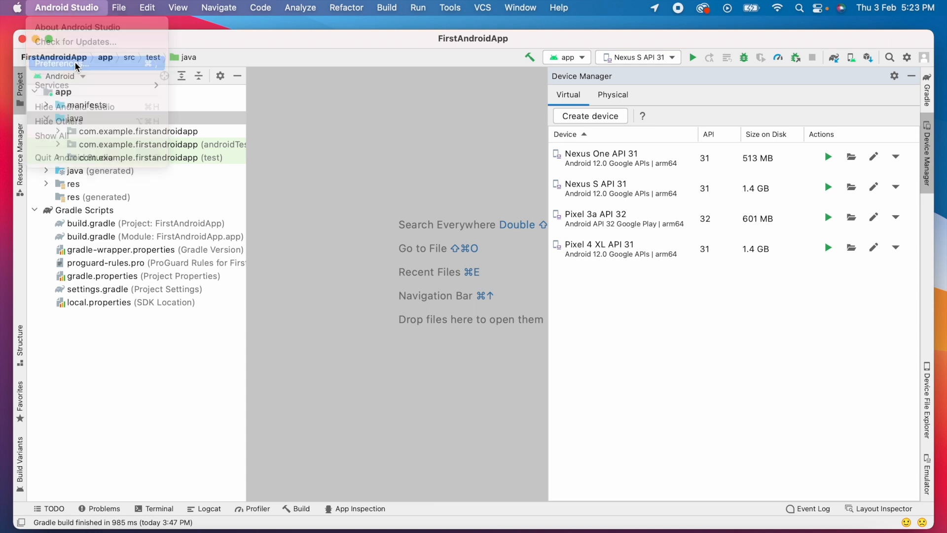
pyautogui.click(59, 63)
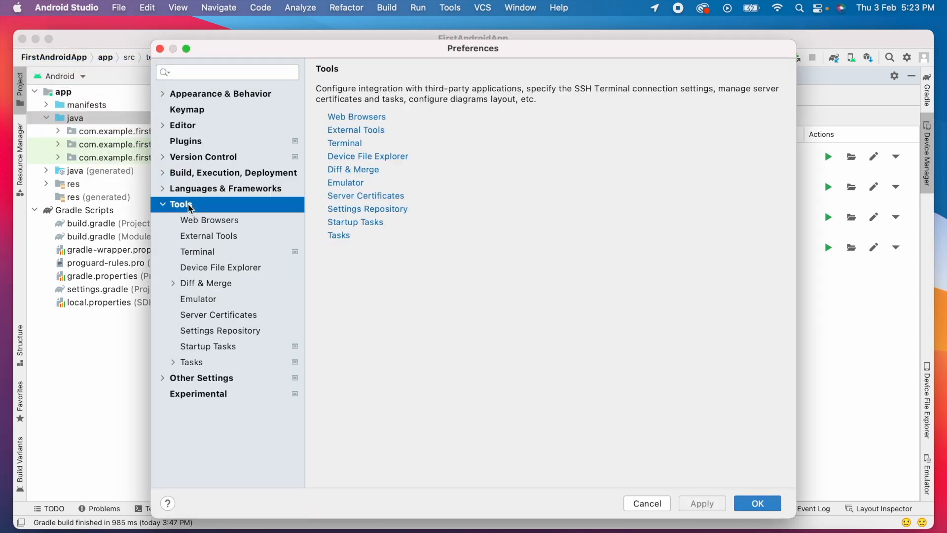
pyautogui.click(198, 298)
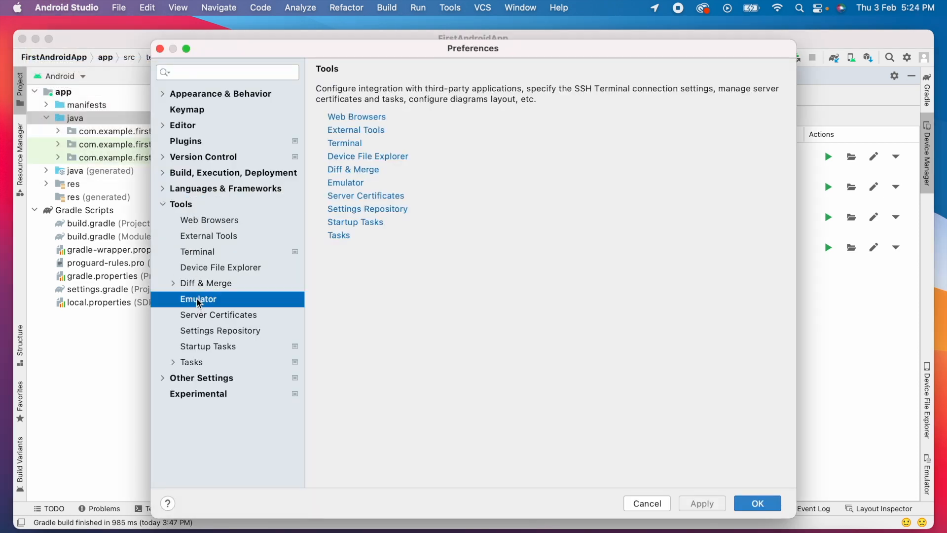
pyautogui.click(198, 298)
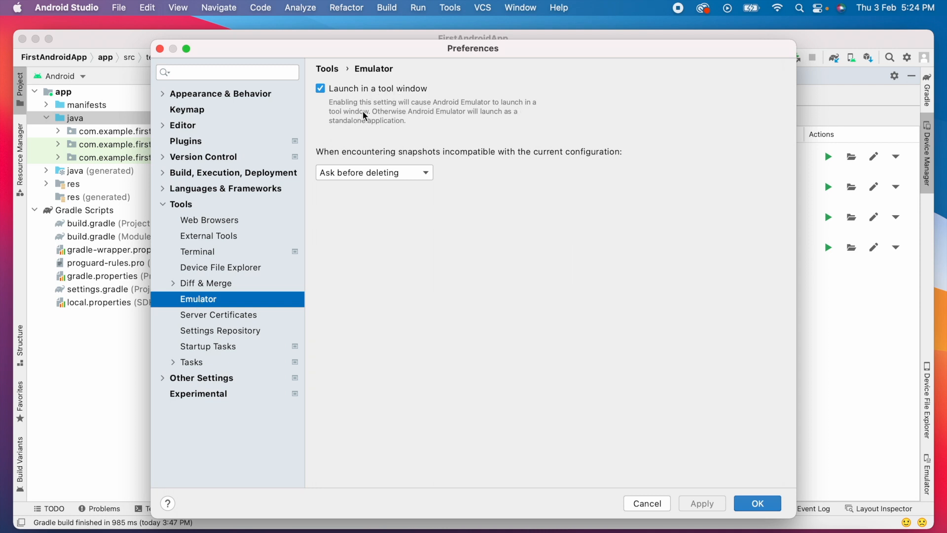
pyautogui.click(321, 88)
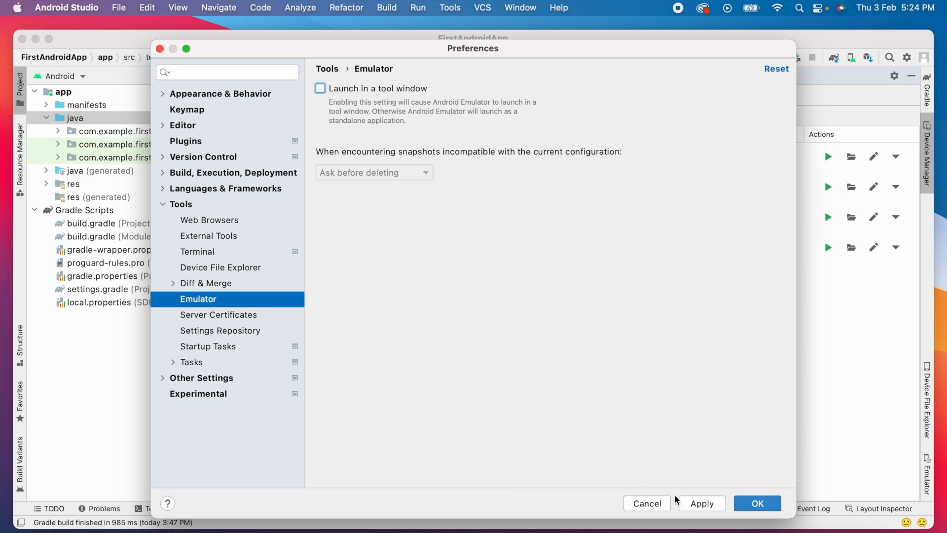
pyautogui.click(756, 503)
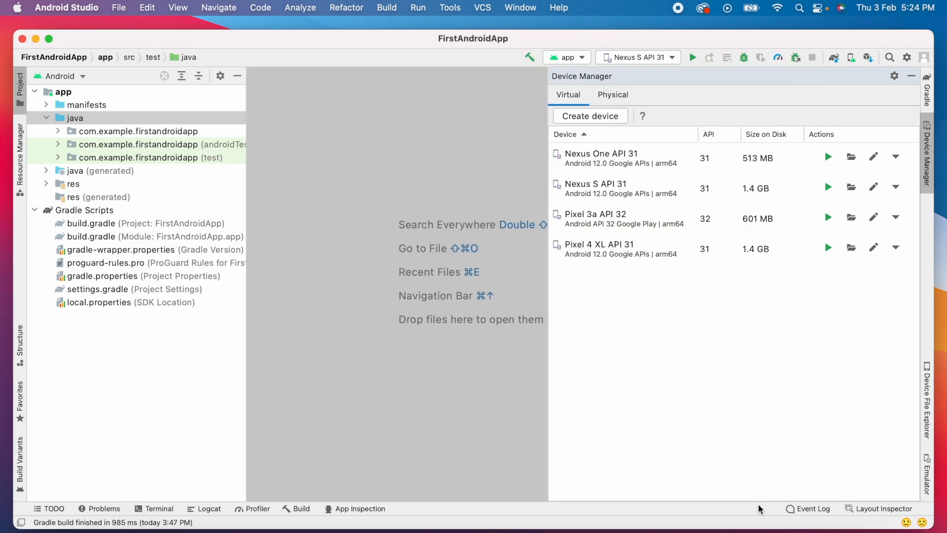
pyautogui.click(374, 377)
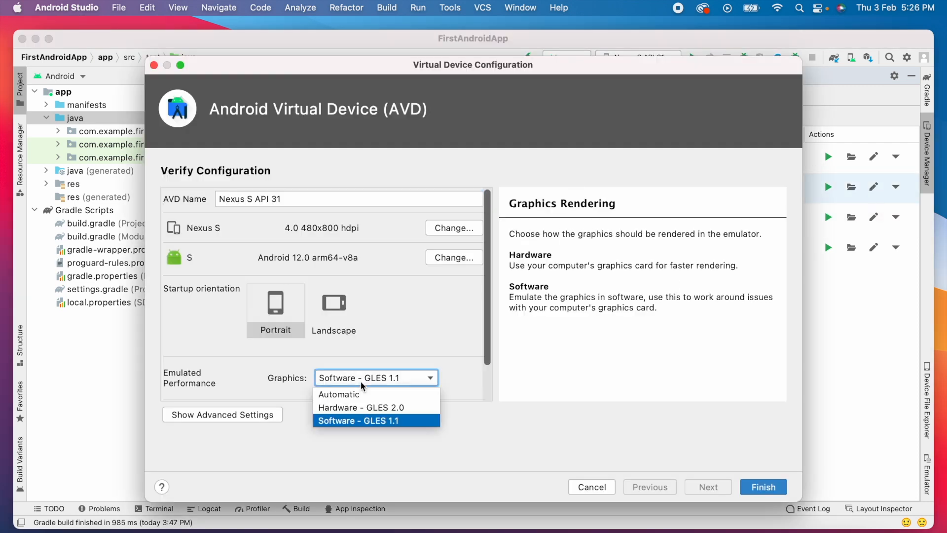
pyautogui.click(762, 487)
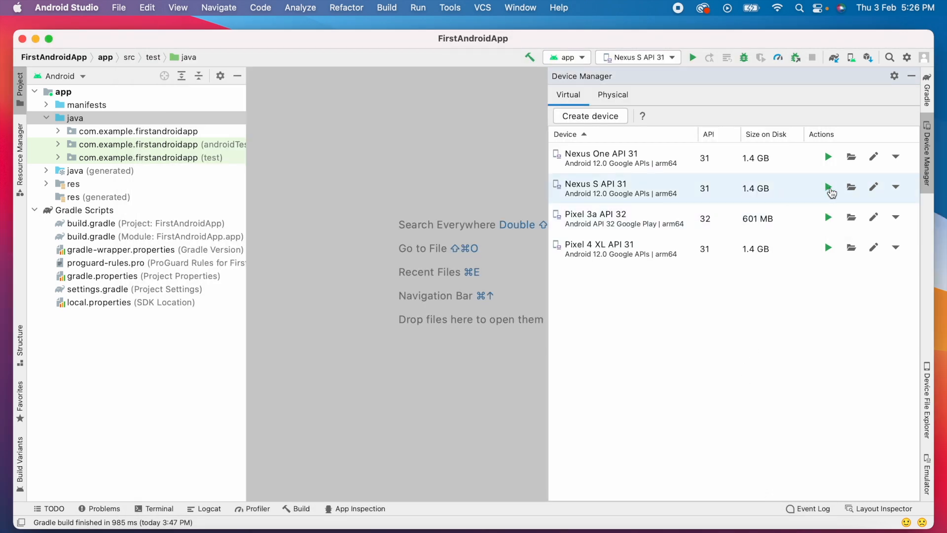
# Launch Nexus S API 31, run FirstAndroidApp on it, then close the emulator without saving state
pyautogui.click(828, 188)
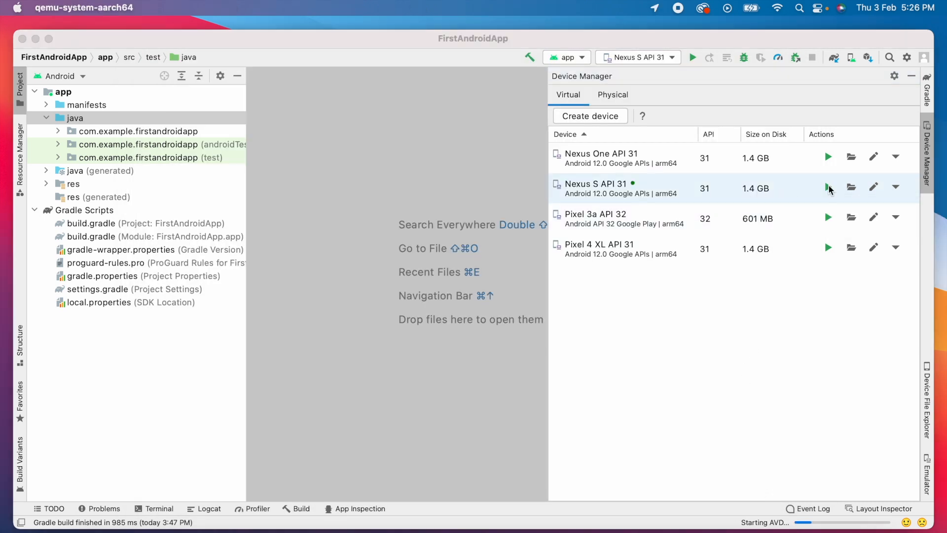
pyautogui.click(828, 188)
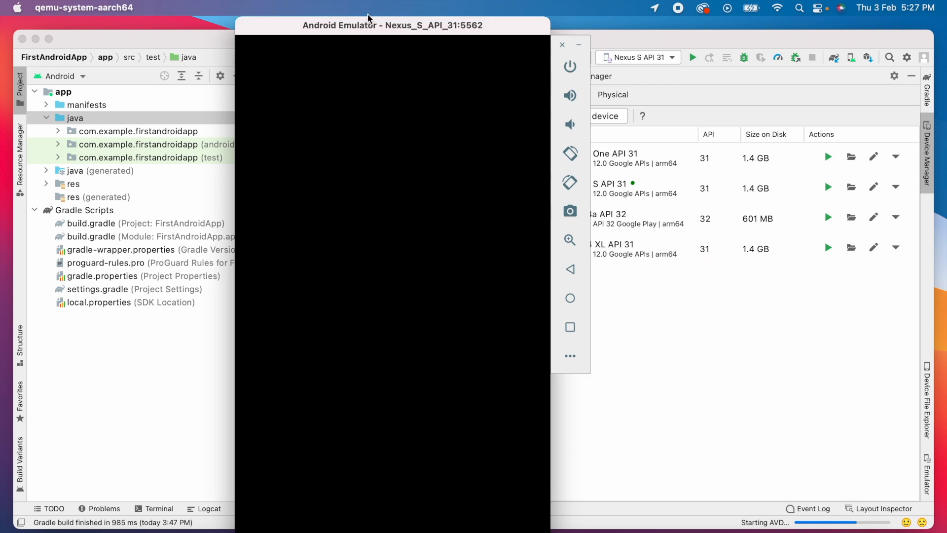
pyautogui.moveTo(414, 185)
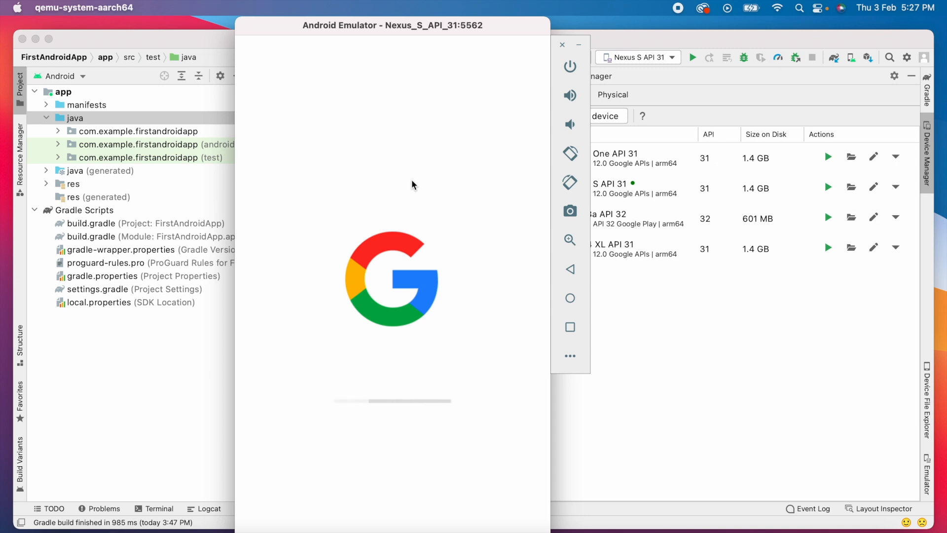
pyautogui.moveTo(541, 432)
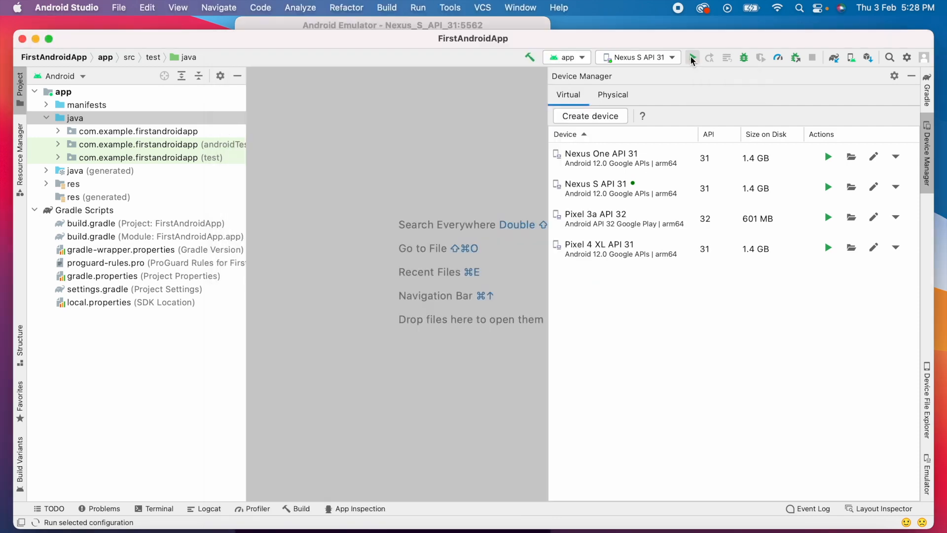
pyautogui.click(693, 57)
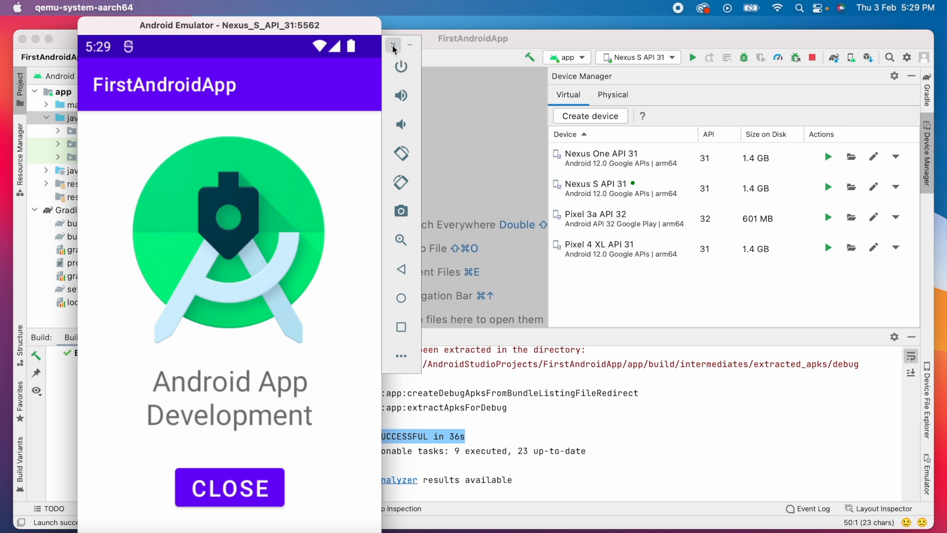
pyautogui.click(392, 45)
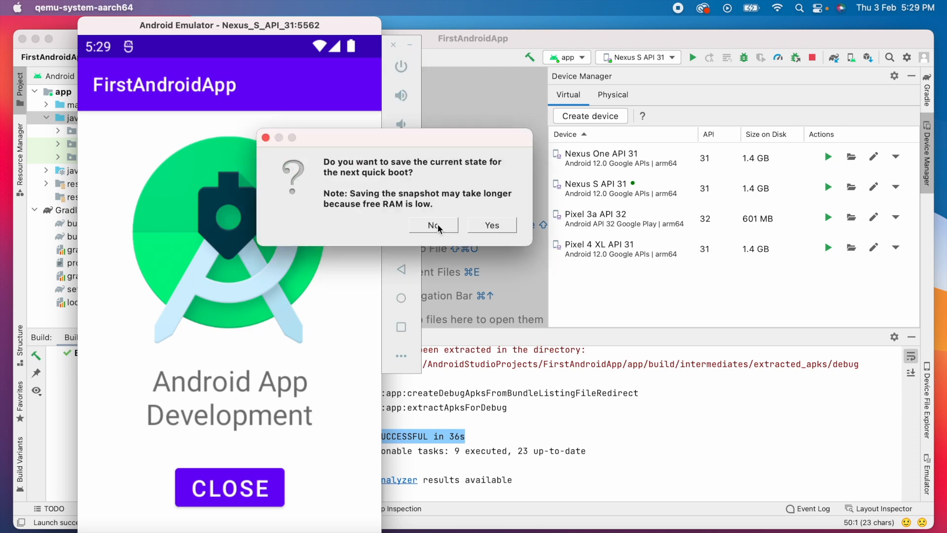
pyautogui.click(432, 225)
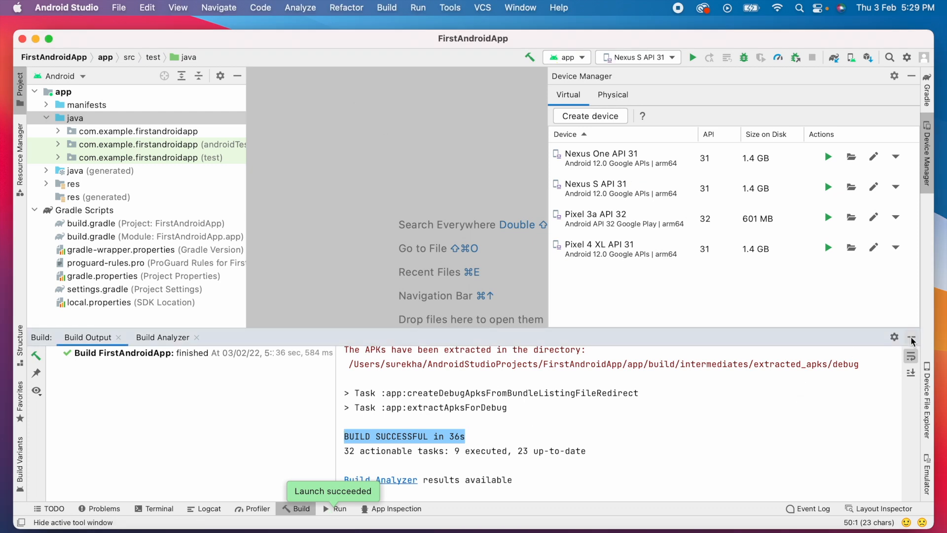
# Re-enable 'Launch in a tool window' under Preferences > Tools > Emulator and save
pyautogui.click(67, 8)
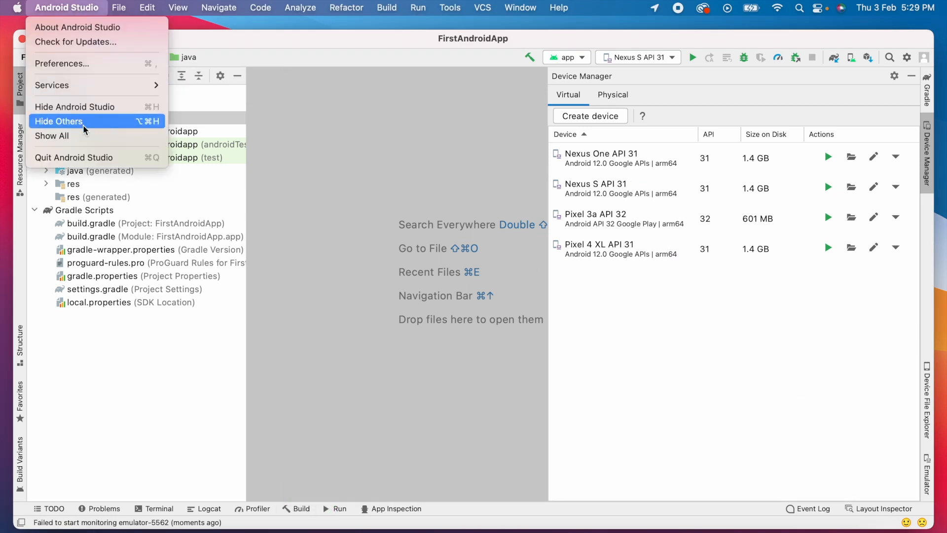
pyautogui.click(62, 64)
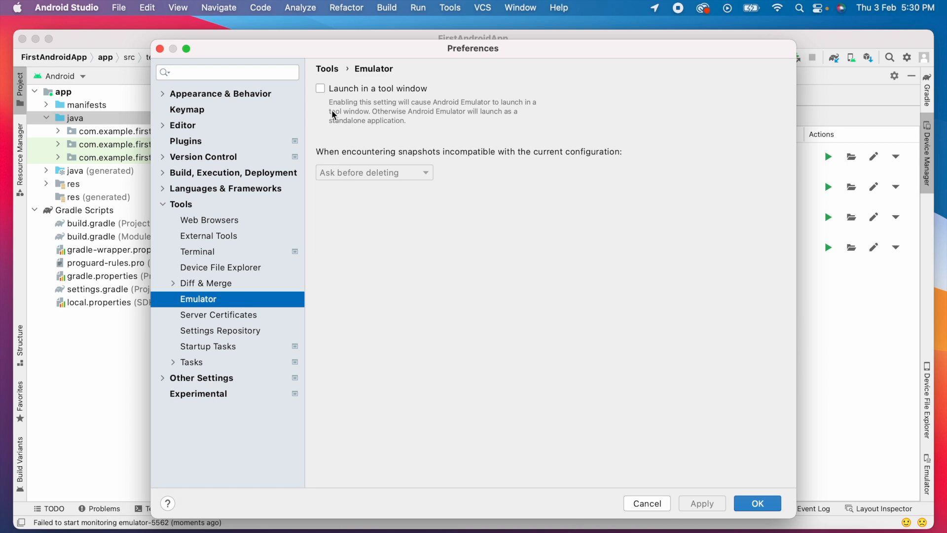
pyautogui.click(321, 89)
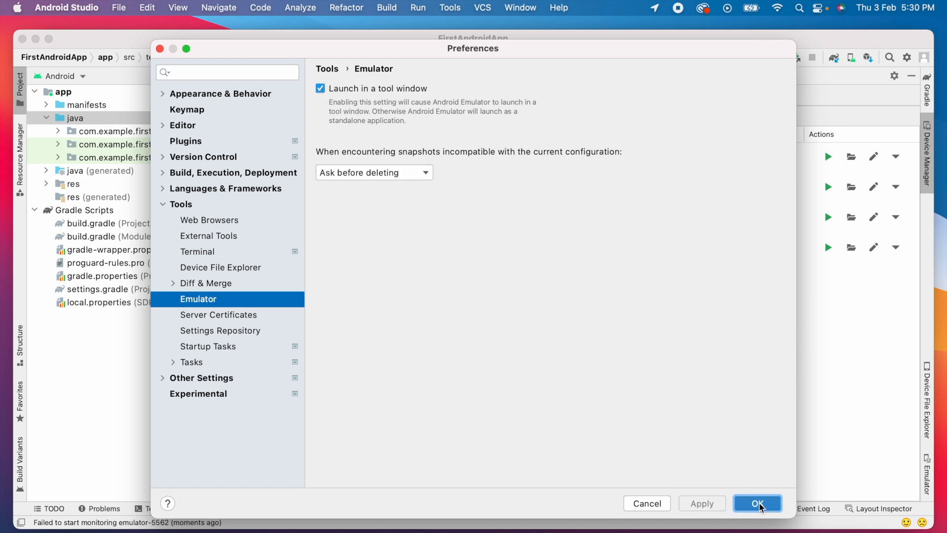
pyautogui.click(756, 503)
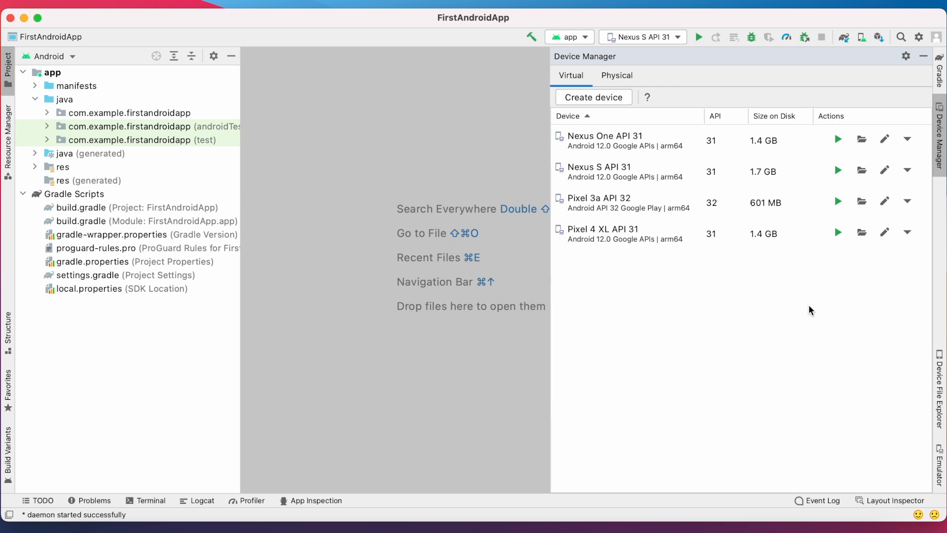
pyautogui.moveTo(880, 37)
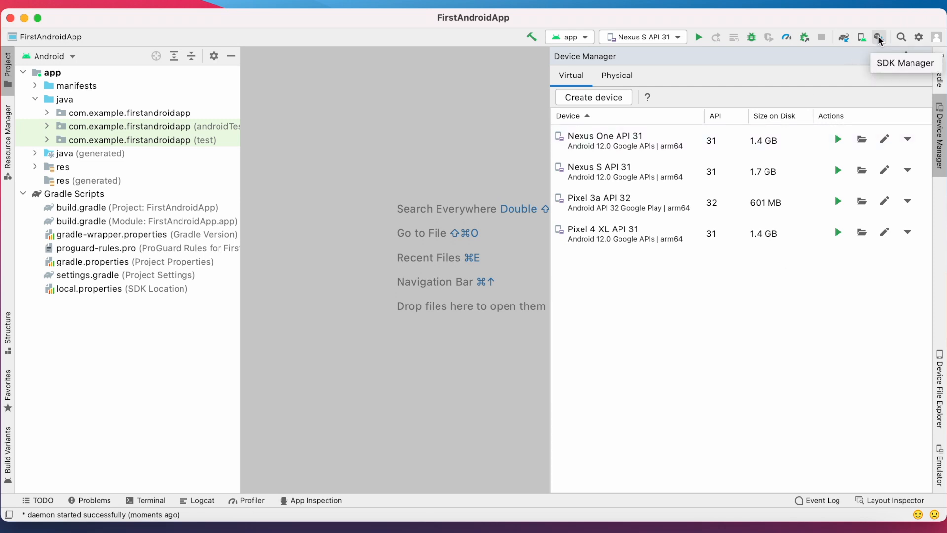
# Queue the Android Emulator 31.2.7 update in SDK Tools and apply, showing the 203.6 MB confirmation
pyautogui.click(878, 37)
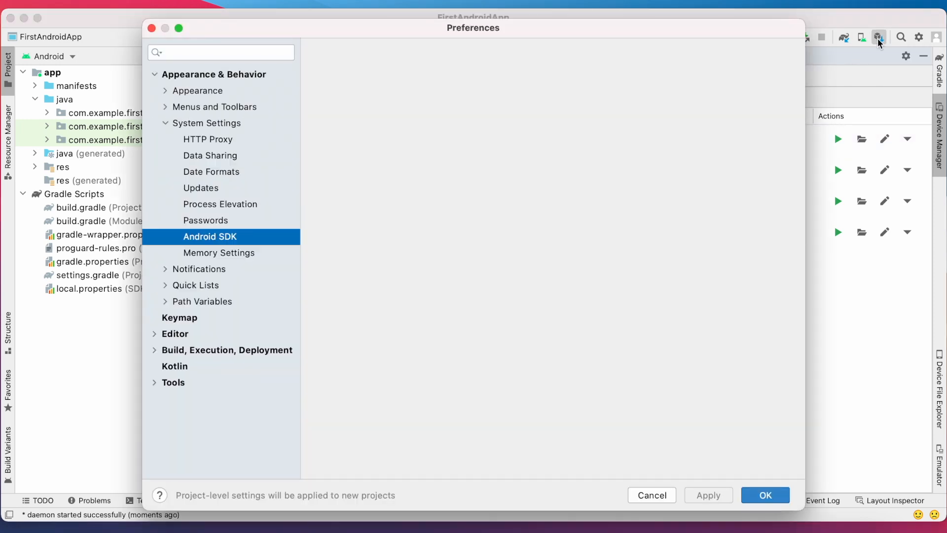
pyautogui.click(210, 236)
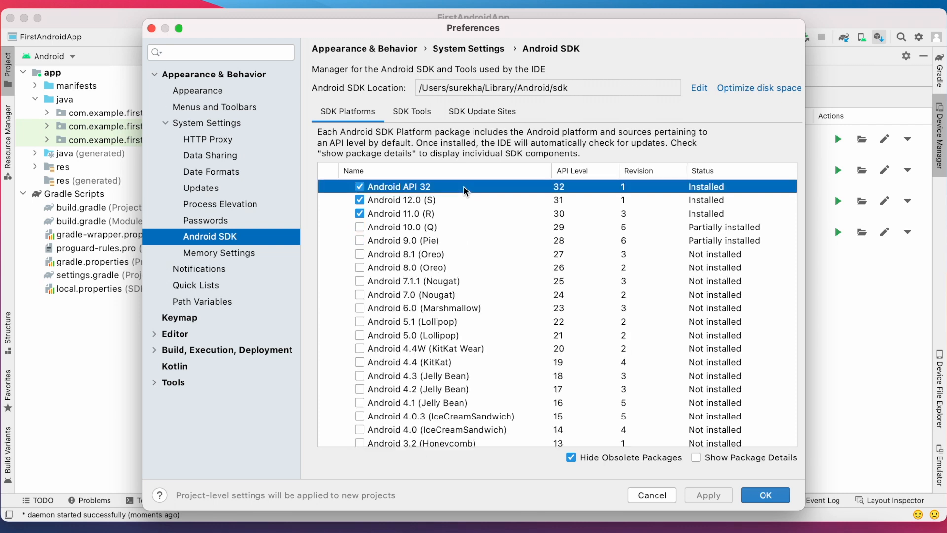
pyautogui.click(412, 111)
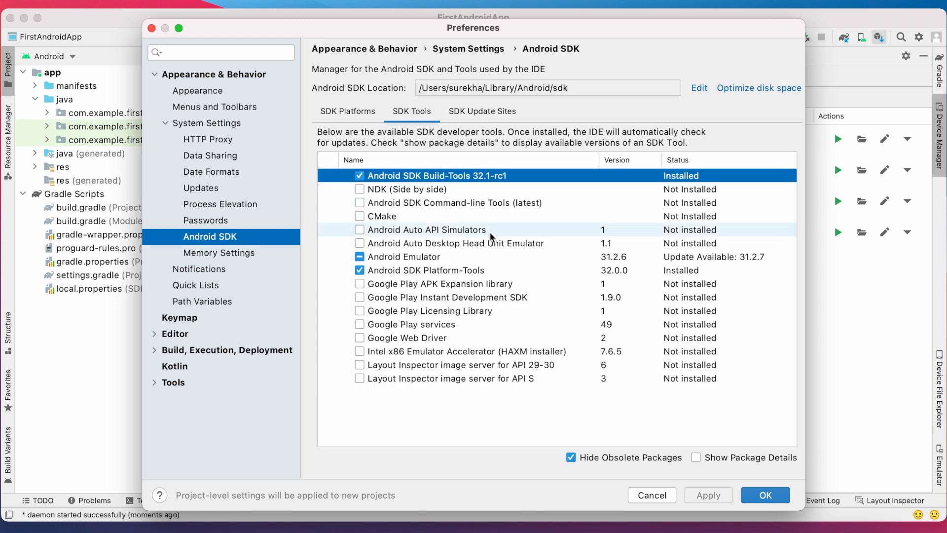
pyautogui.moveTo(371, 262)
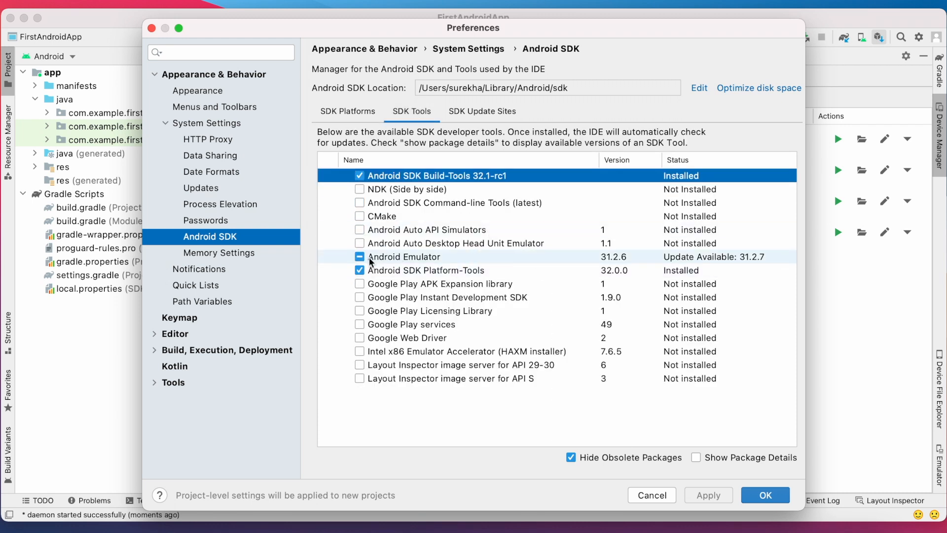
pyautogui.moveTo(408, 250)
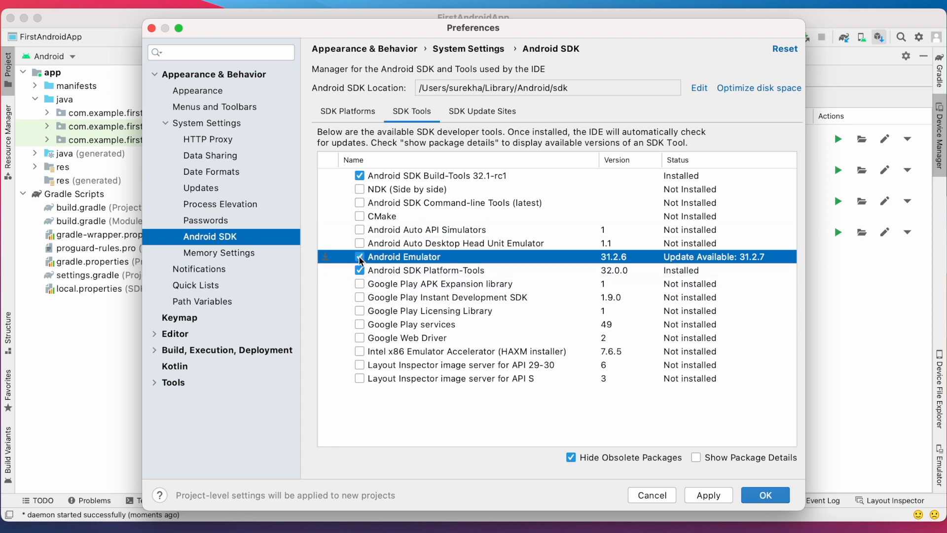
pyautogui.click(360, 257)
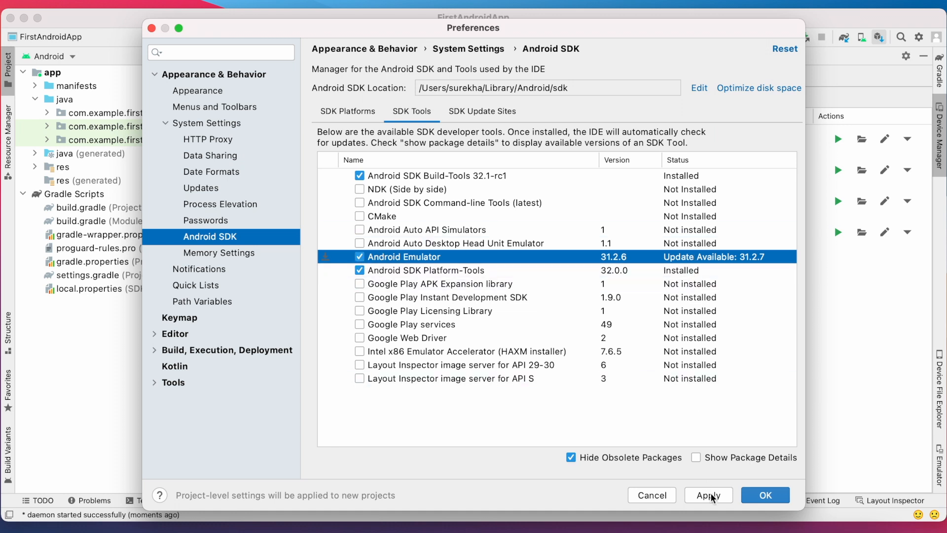
pyautogui.click(707, 494)
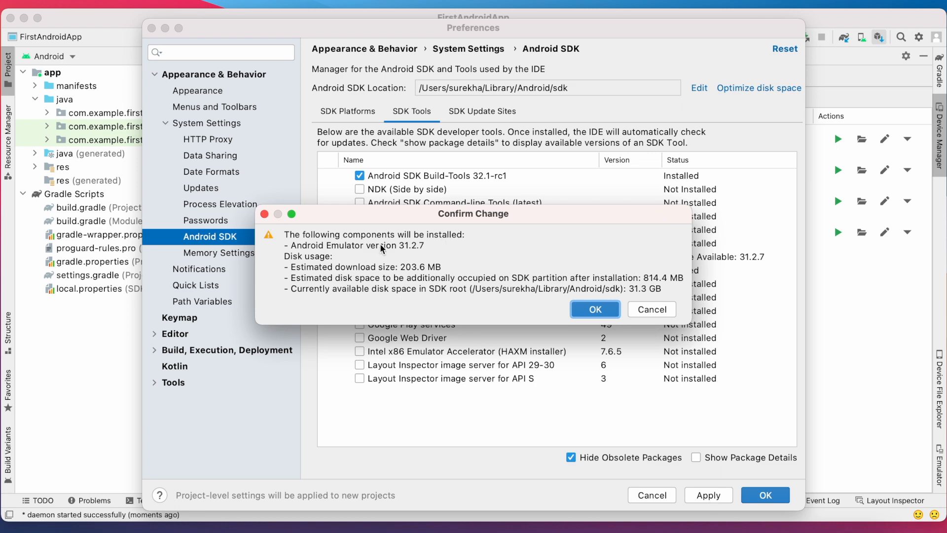
pyautogui.moveTo(578, 327)
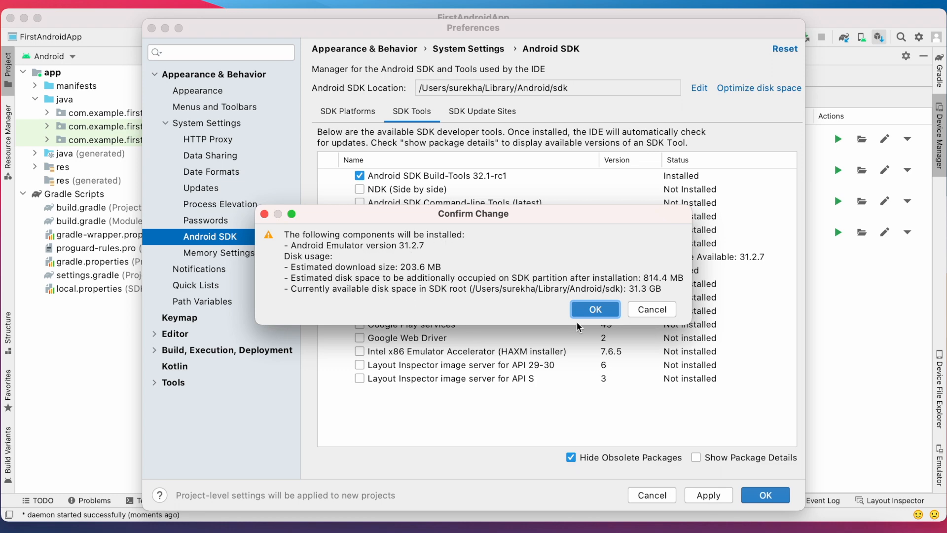
# Confirm installing Android Emulator 31.2.7, finish the installer, and close Preferences
pyautogui.click(594, 309)
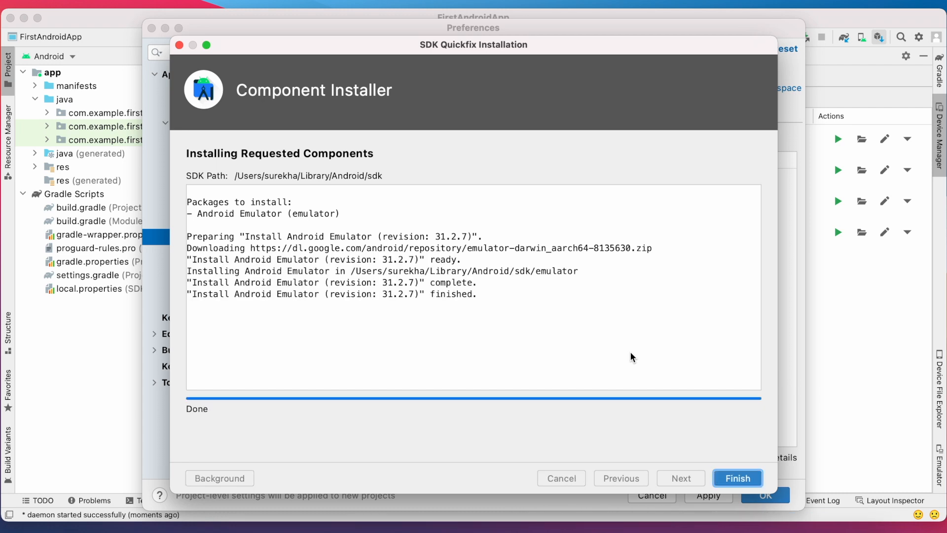
pyautogui.click(737, 478)
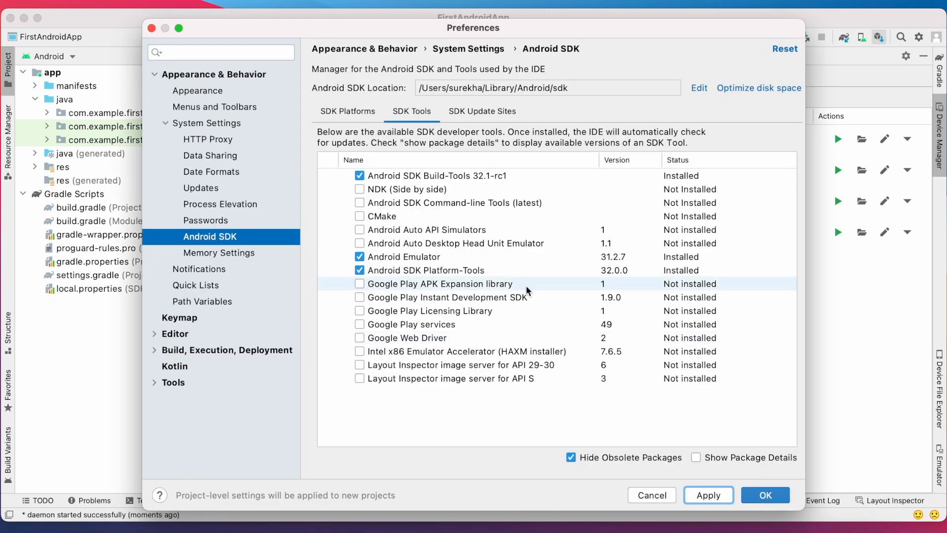
pyautogui.click(404, 256)
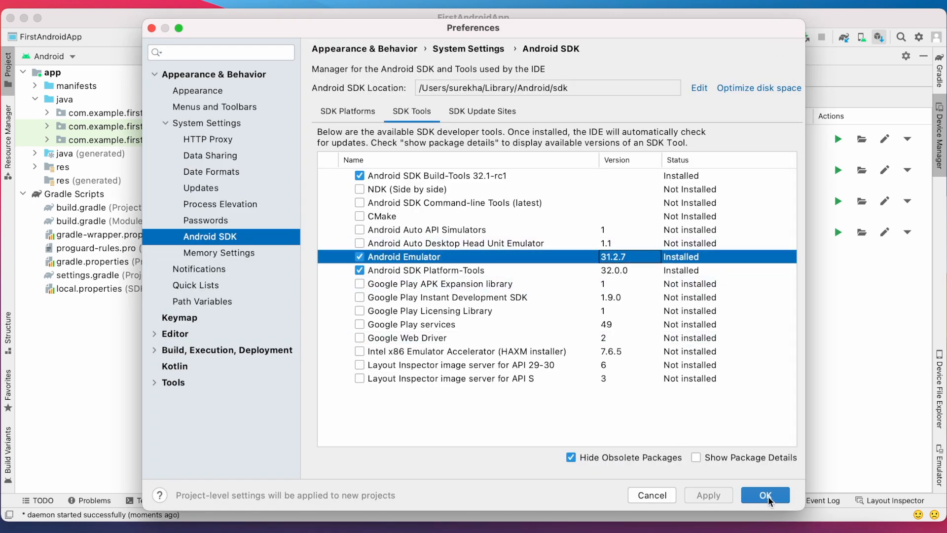
pyautogui.click(765, 495)
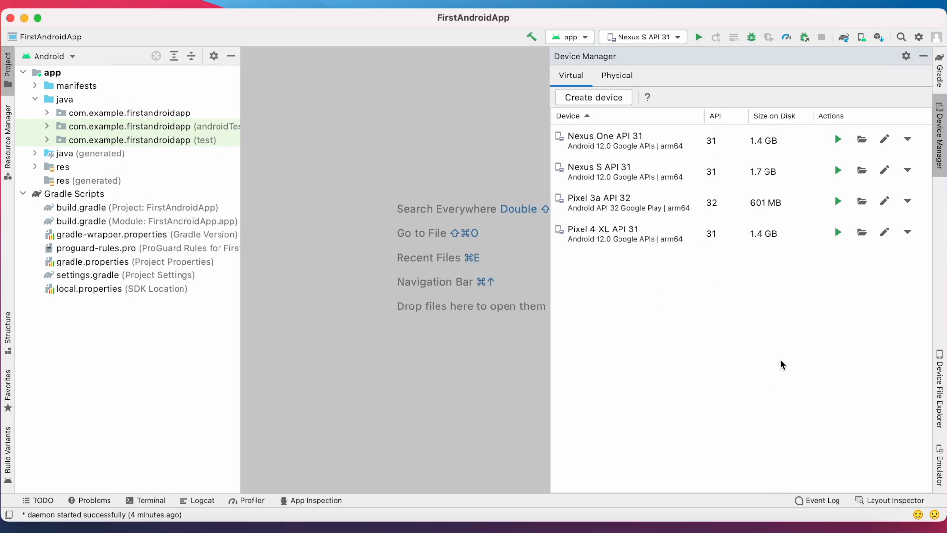
# Boot Nexus S API 31 from Device Manager, run the app on it, then stop the emulator
pyautogui.click(837, 171)
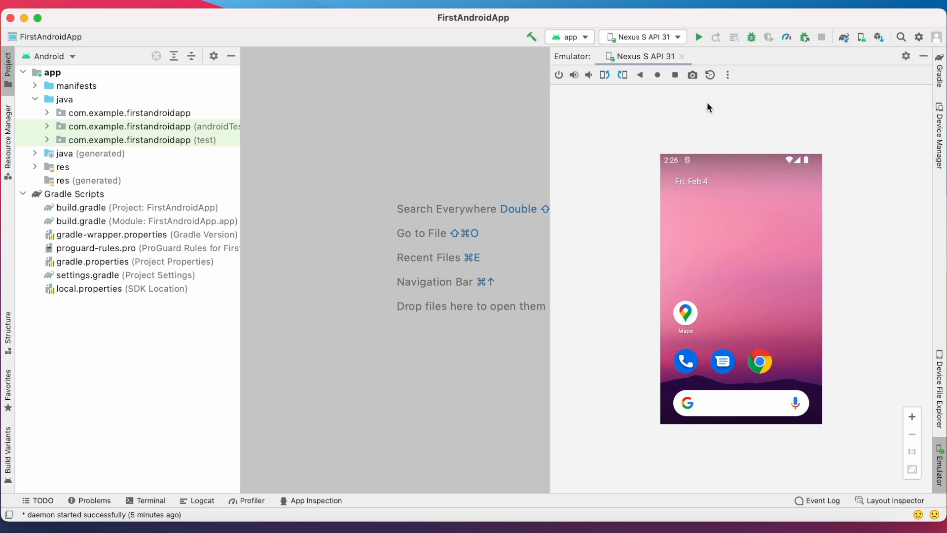
pyautogui.click(698, 37)
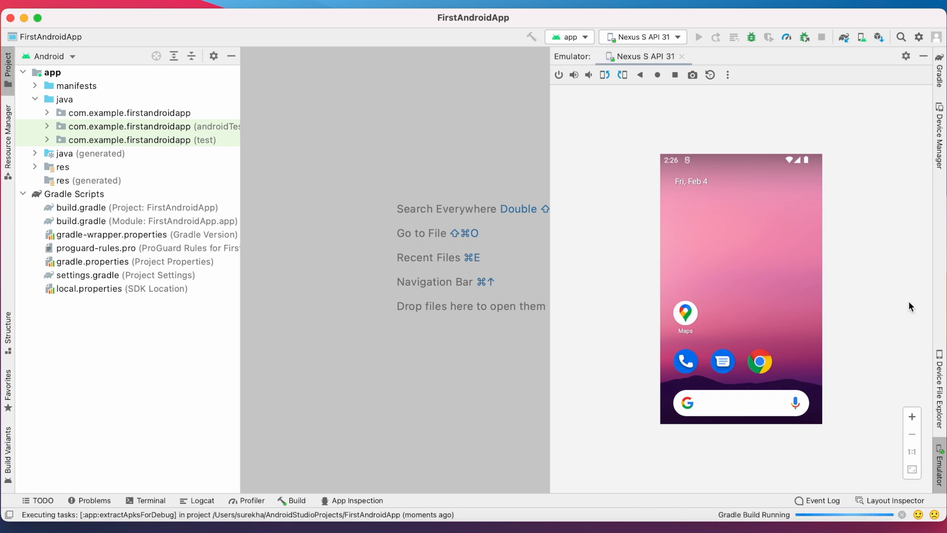
pyautogui.moveTo(433, 527)
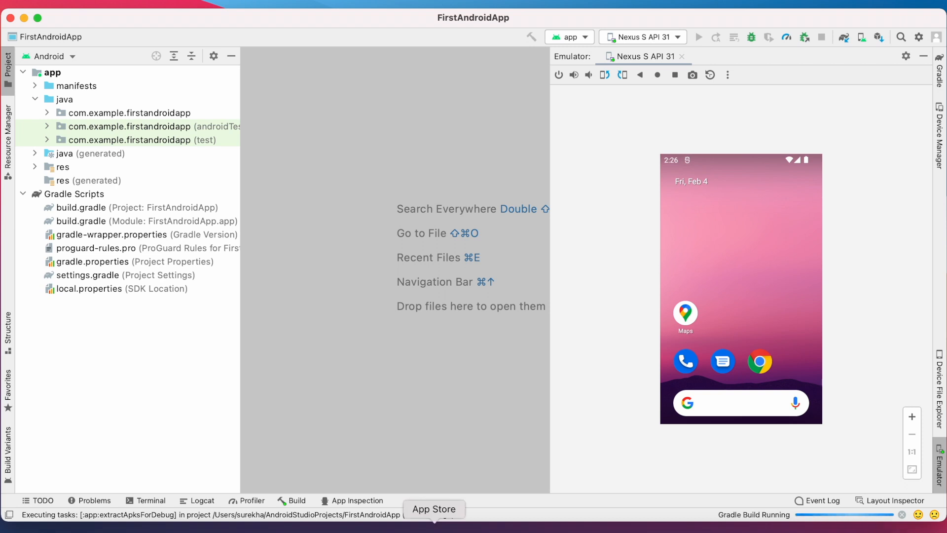
pyautogui.click(296, 501)
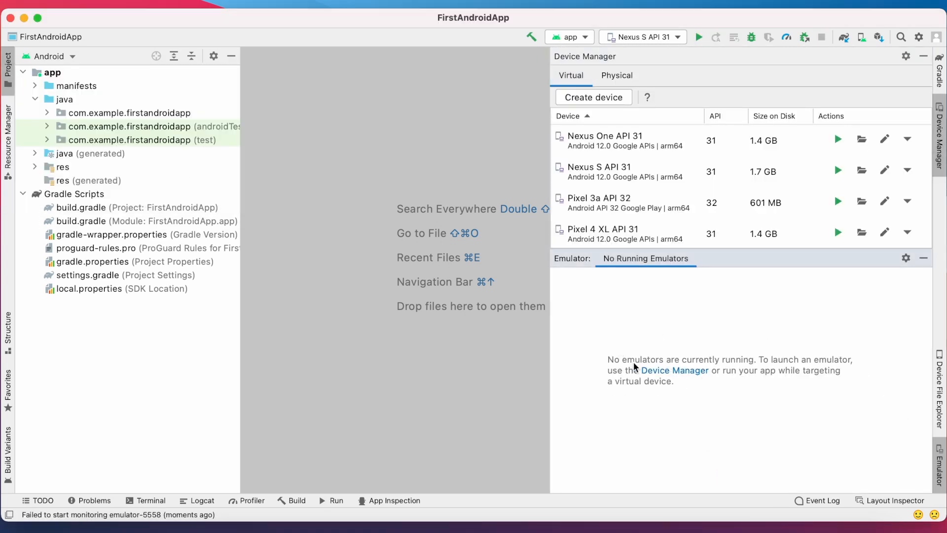
# Select Nexus One API 31 and Nexus S API 31 as run targets and run FirstAndroidApp
pyautogui.click(923, 57)
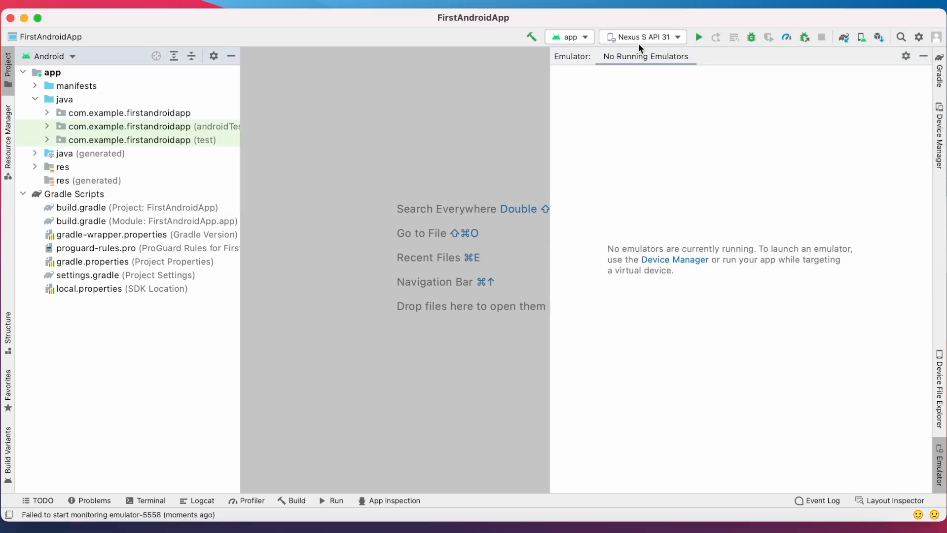
pyautogui.click(676, 37)
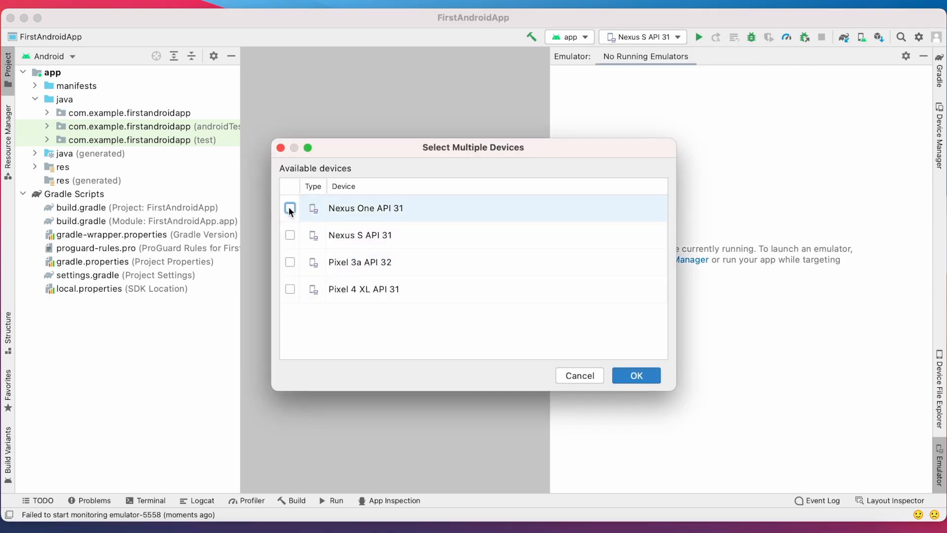
pyautogui.click(635, 375)
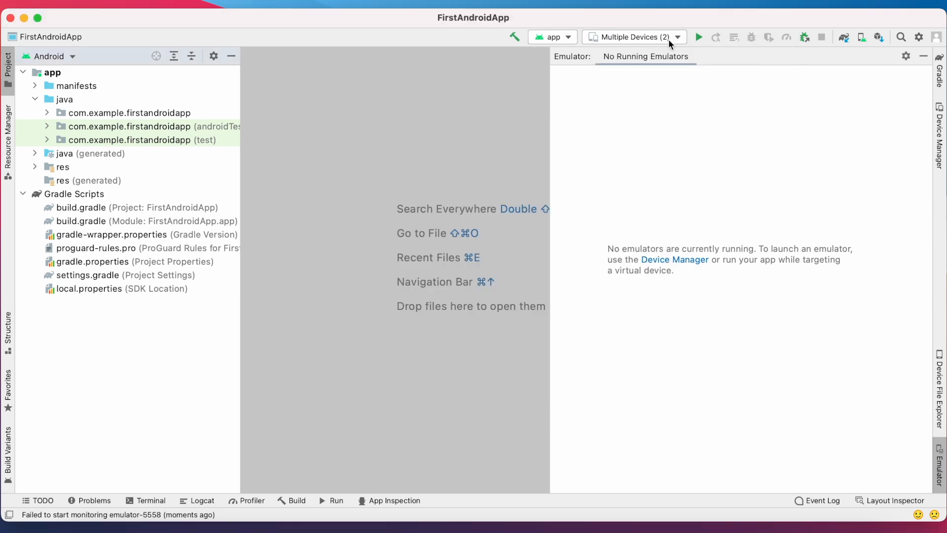
pyautogui.click(698, 37)
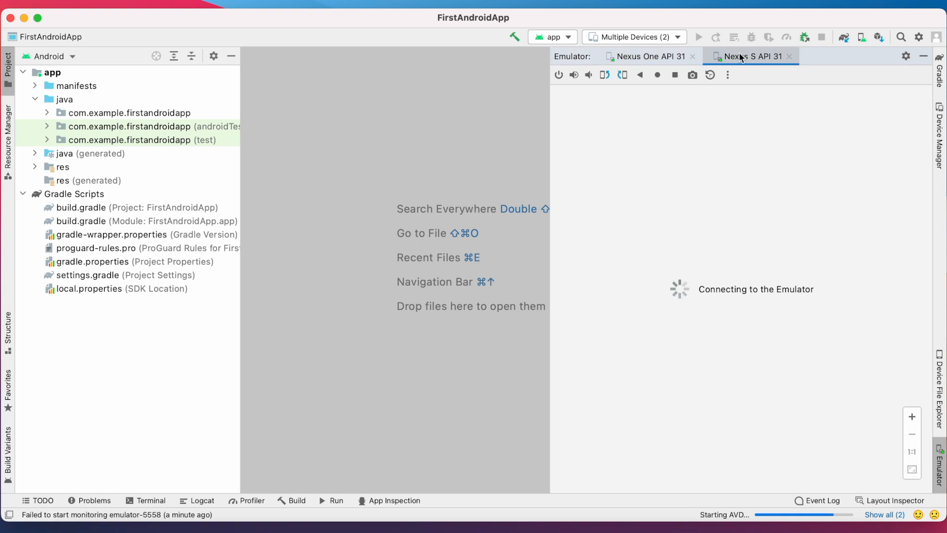
pyautogui.moveTo(732, 110)
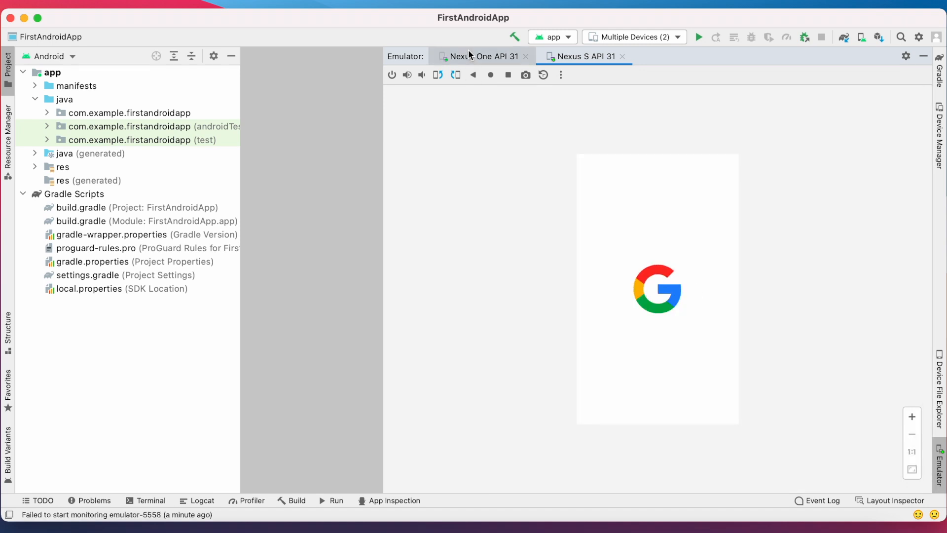
# Rerun the app and switch between the Nexus One and Nexus S emulator tabs
pyautogui.click(583, 56)
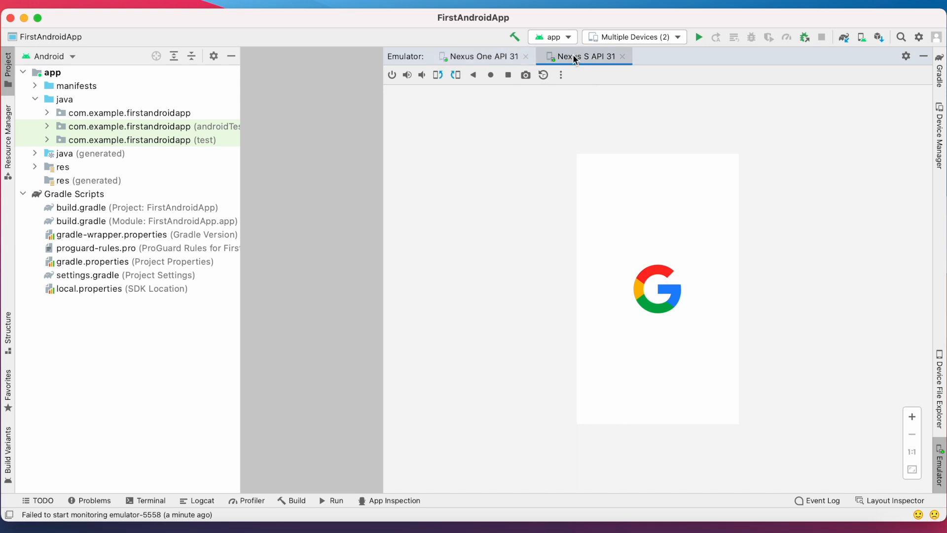
pyautogui.click(480, 57)
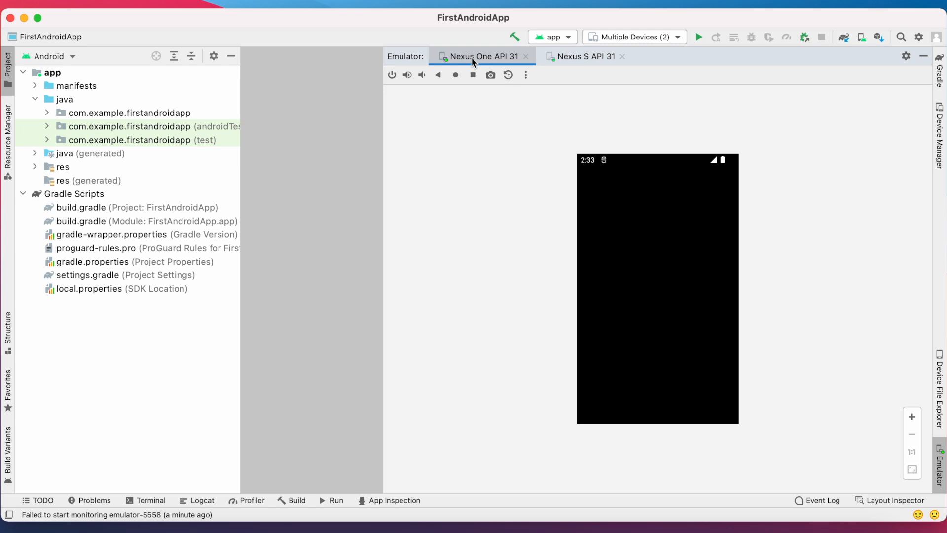
pyautogui.click(583, 56)
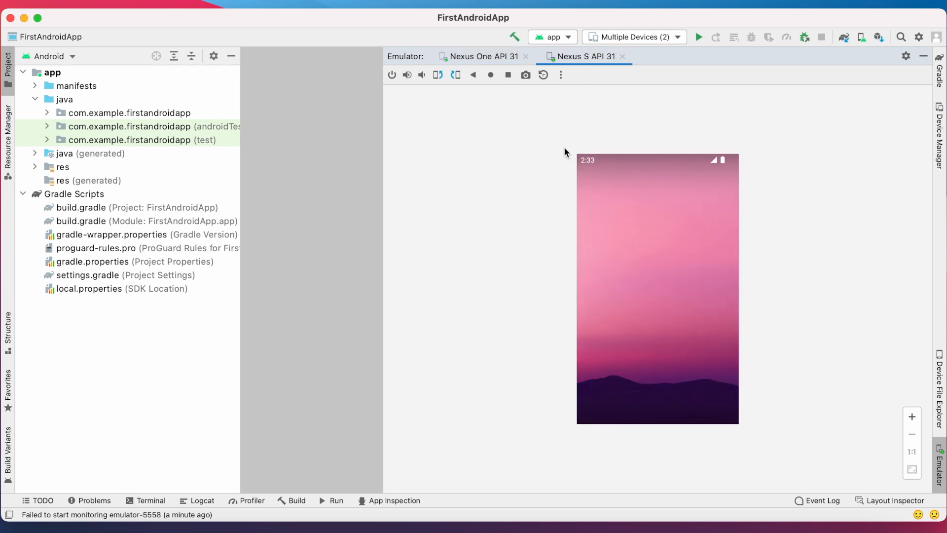
pyautogui.click(482, 56)
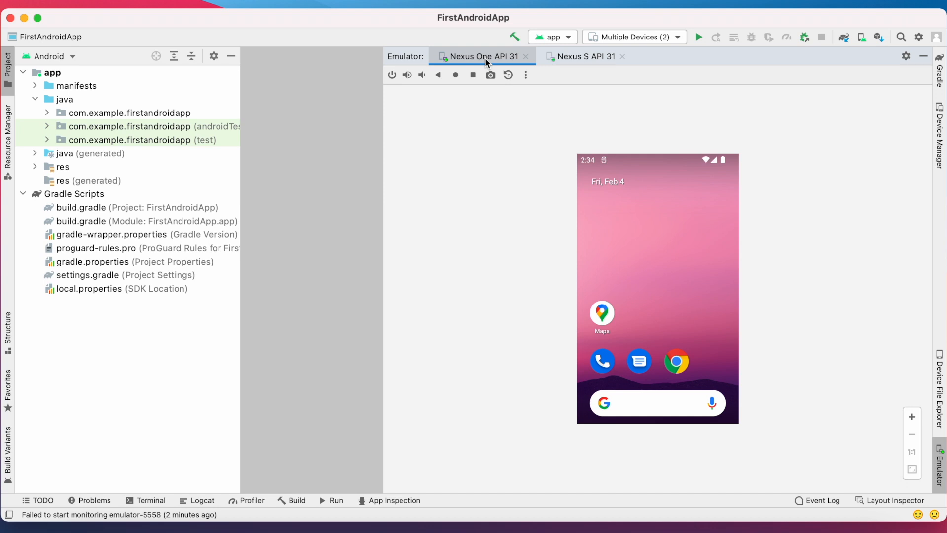
pyautogui.click(697, 37)
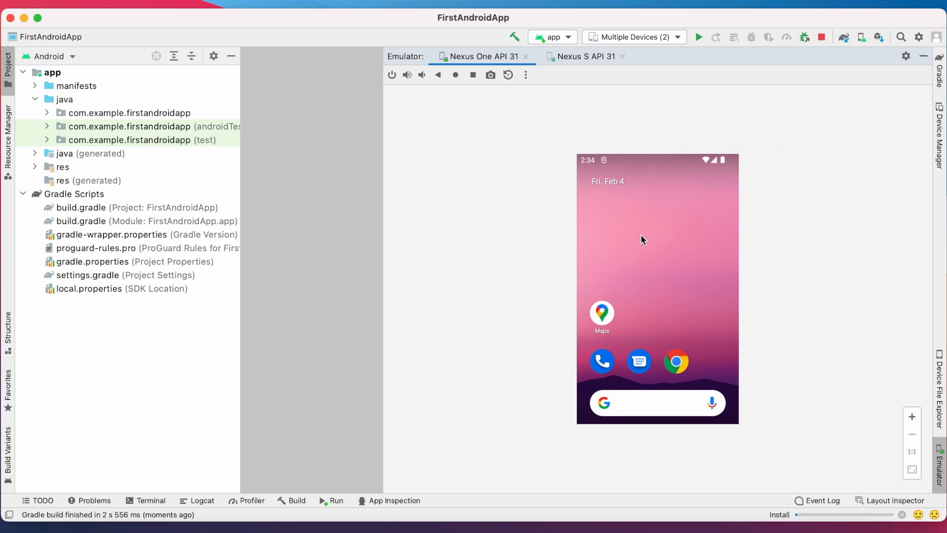
pyautogui.click(581, 56)
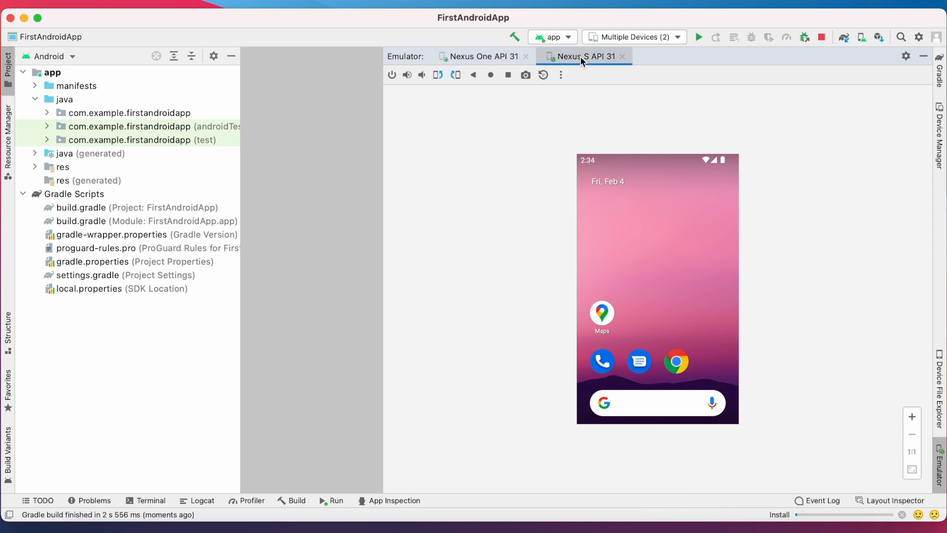
pyautogui.click(480, 56)
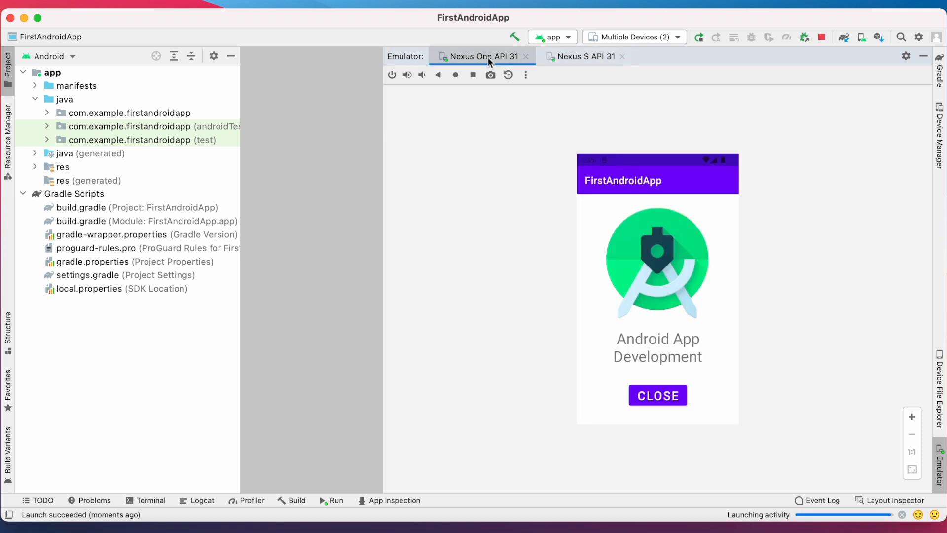
pyautogui.click(583, 56)
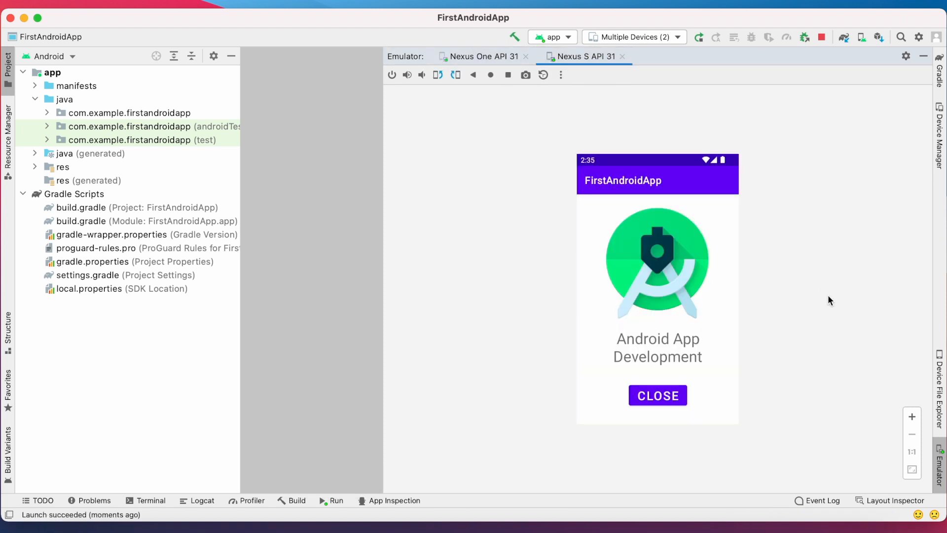
pyautogui.moveTo(884, 174)
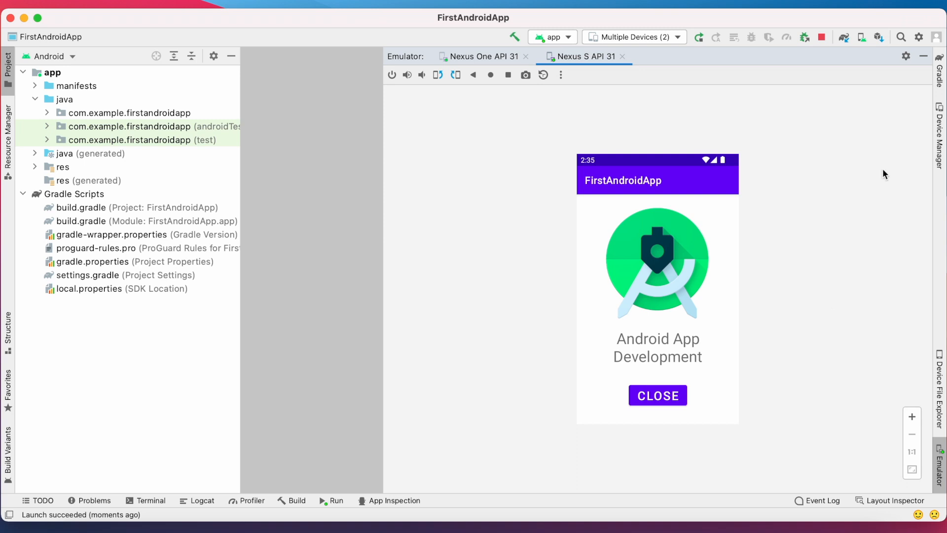